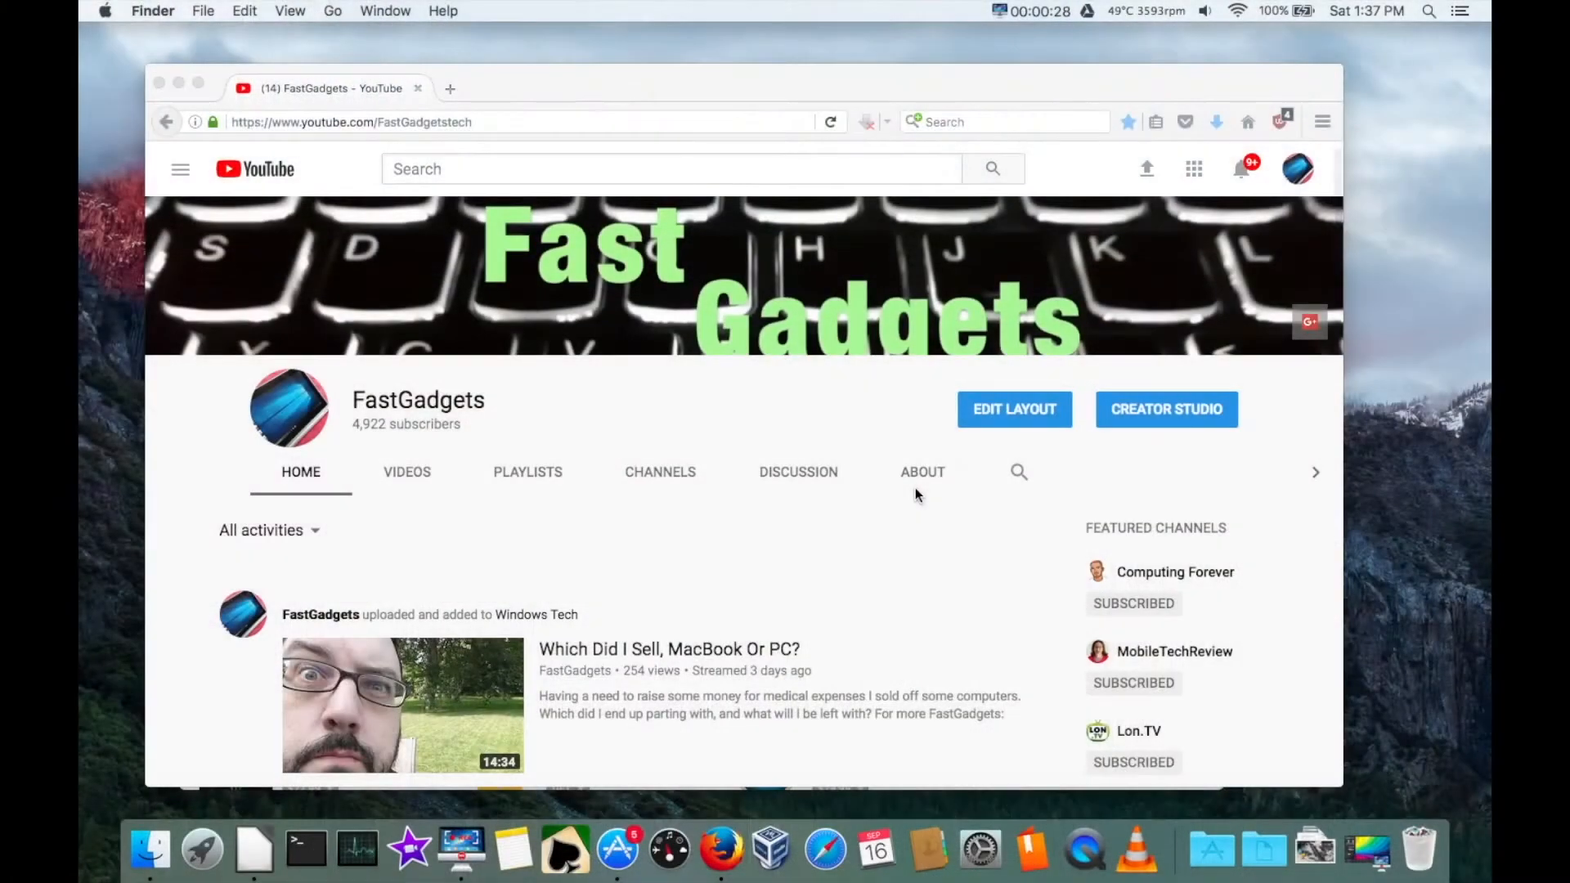
pyautogui.moveTo(991, 758)
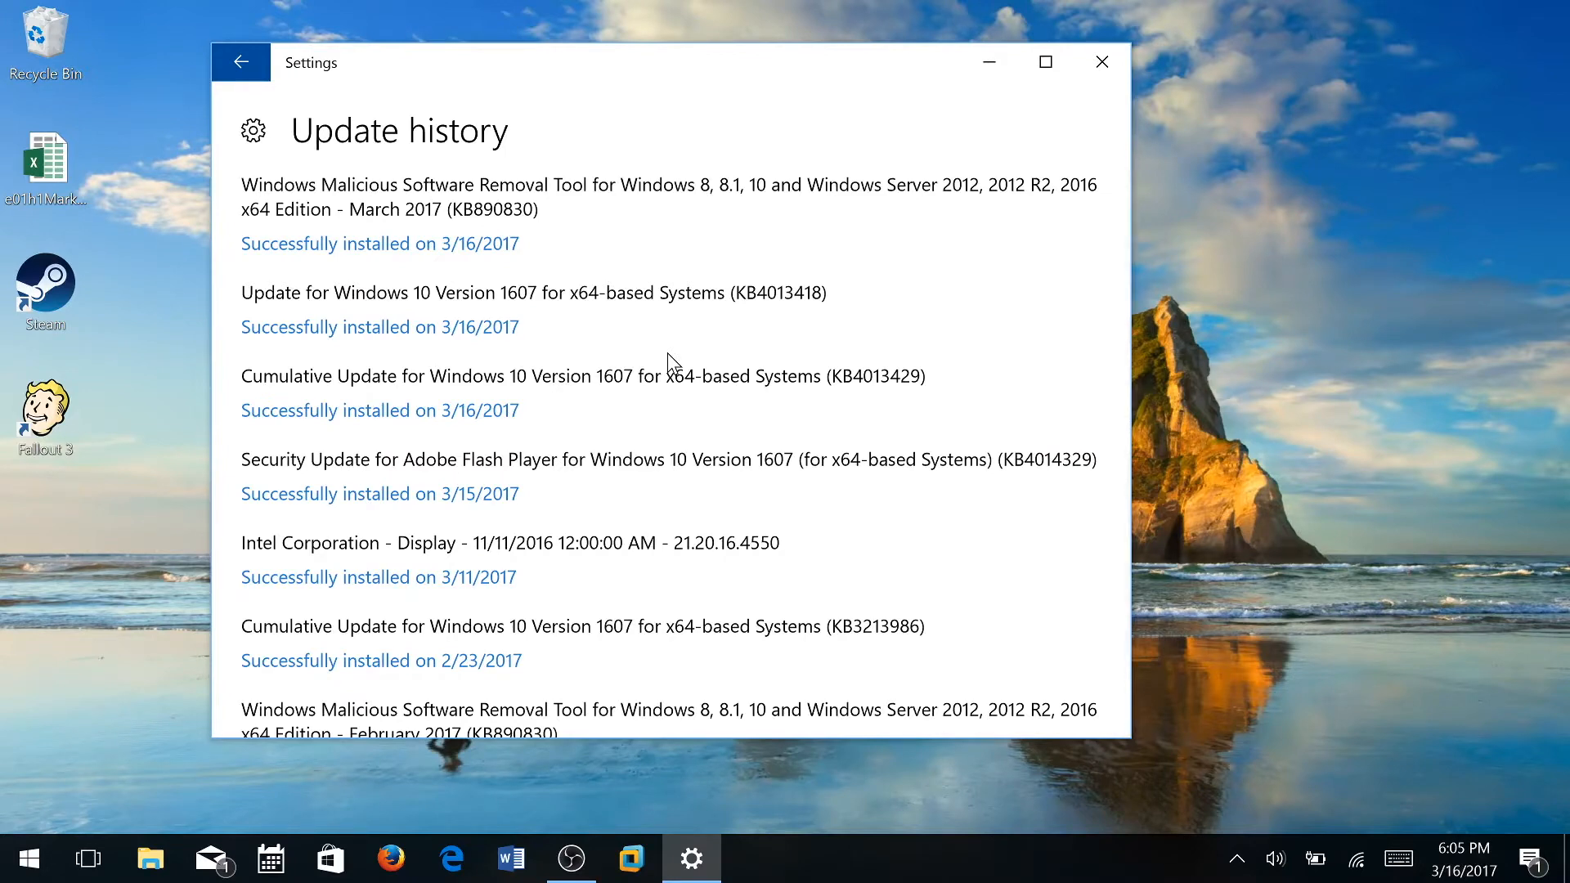
# Launch the App Store from About This Mac's Software Update option
pyautogui.scroll(-3)
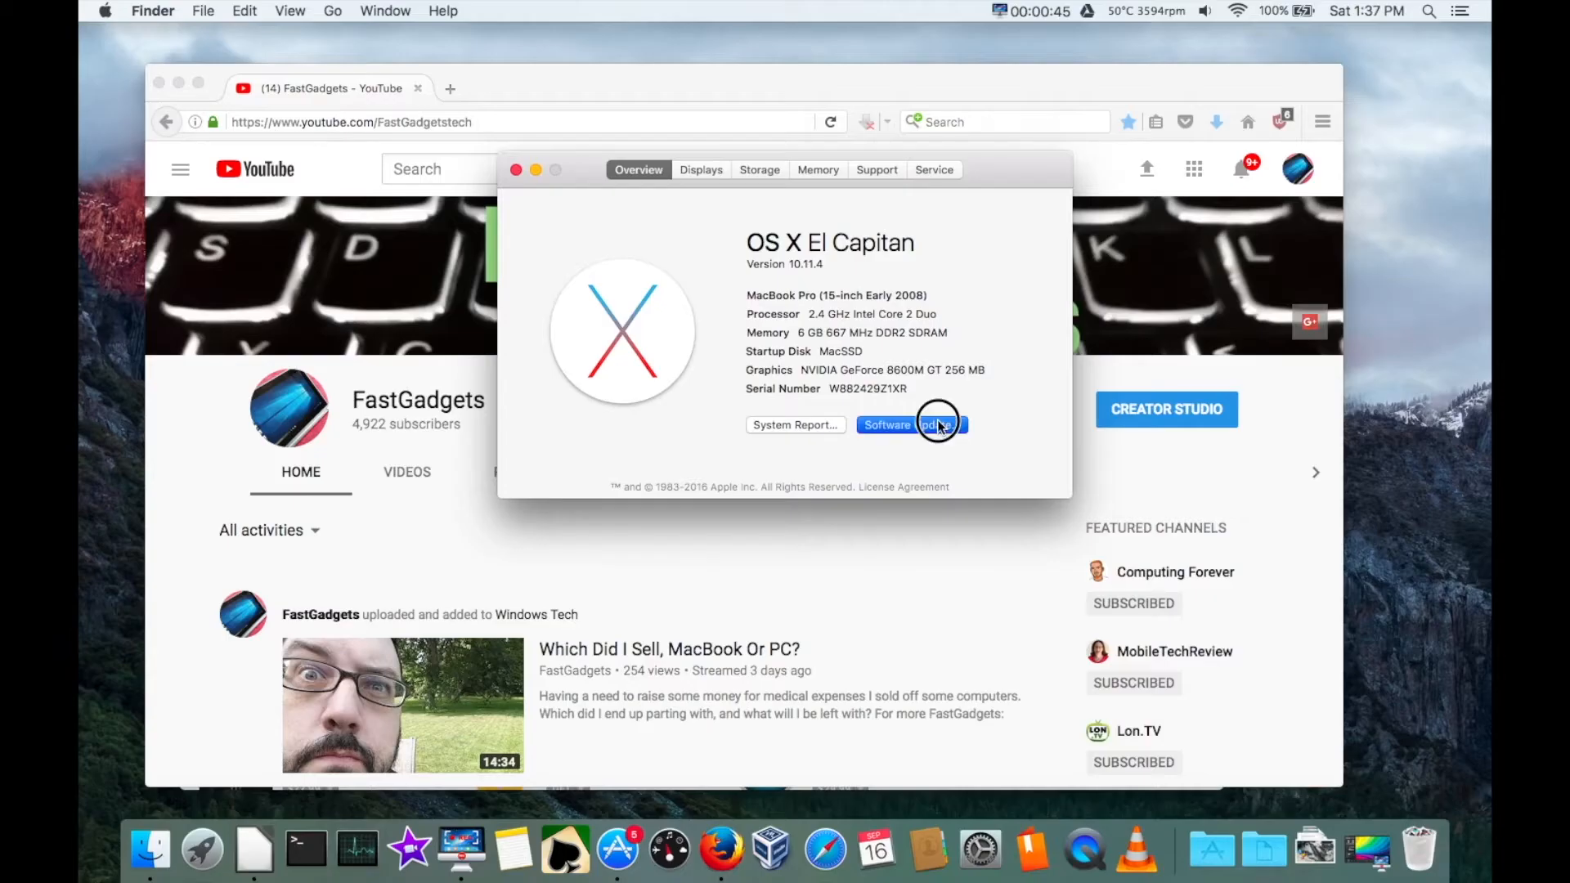
pyautogui.click(911, 425)
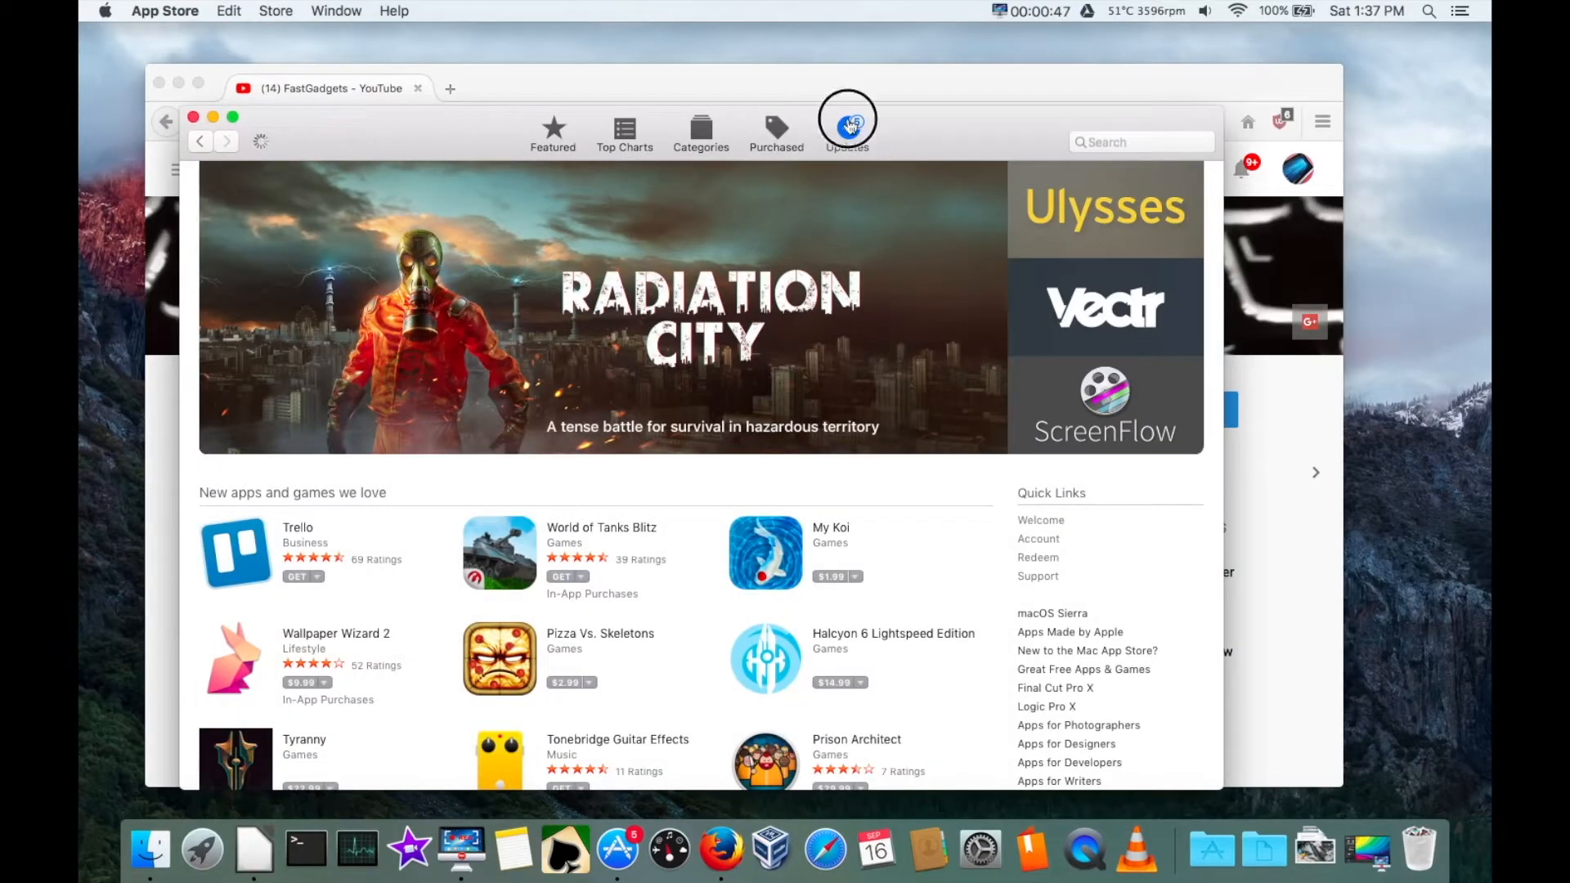
pyautogui.moveTo(980, 108)
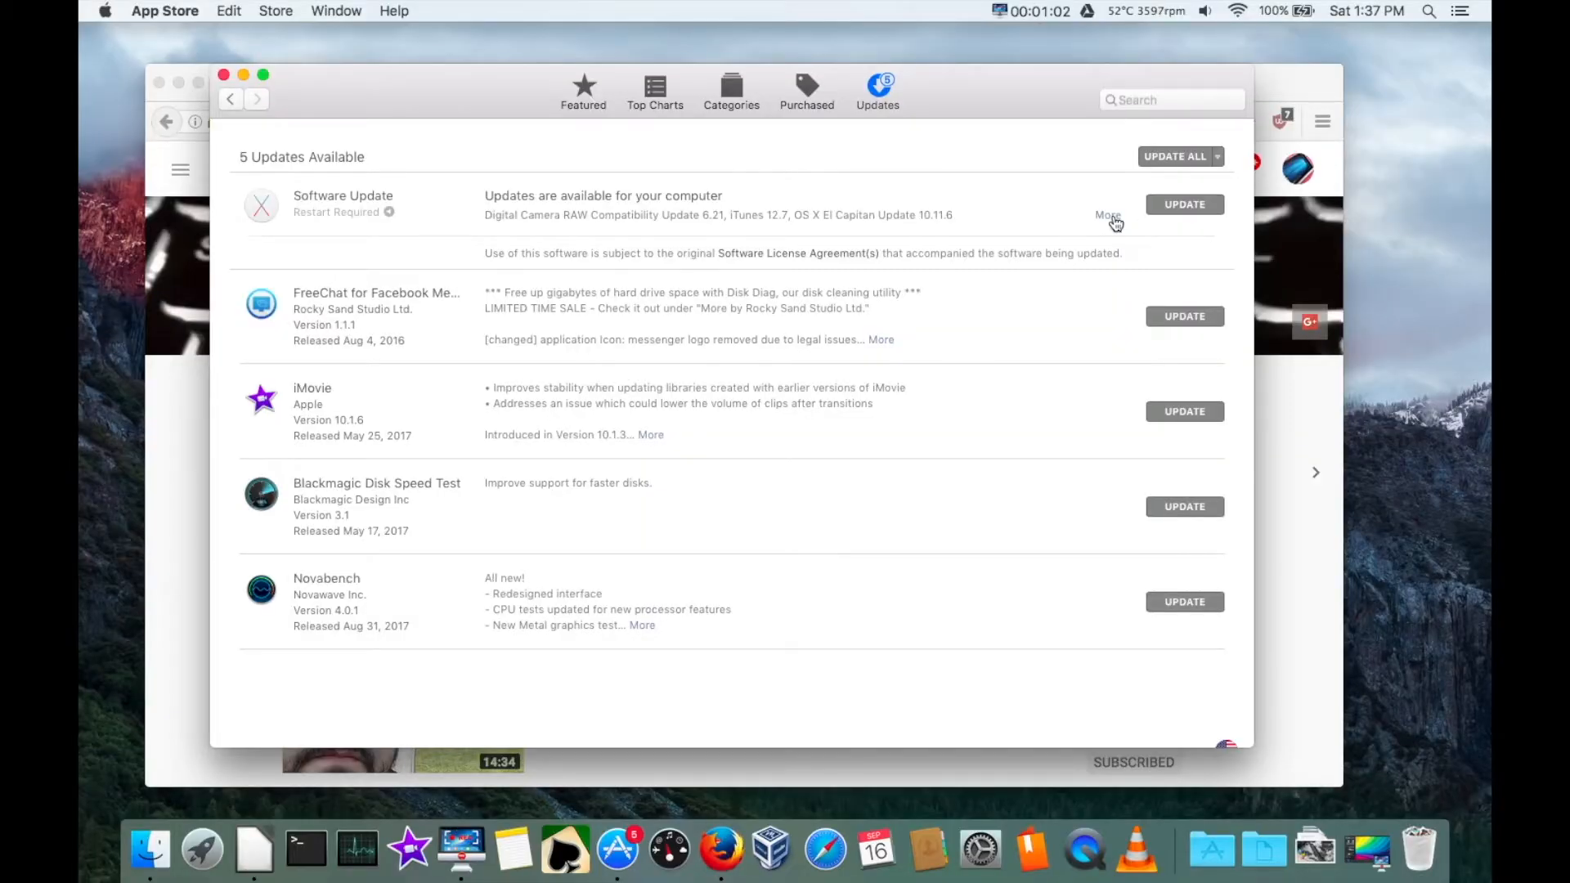
# Expand Software Update into its three items and show El Capitan 10.11.6 details
pyautogui.click(1109, 216)
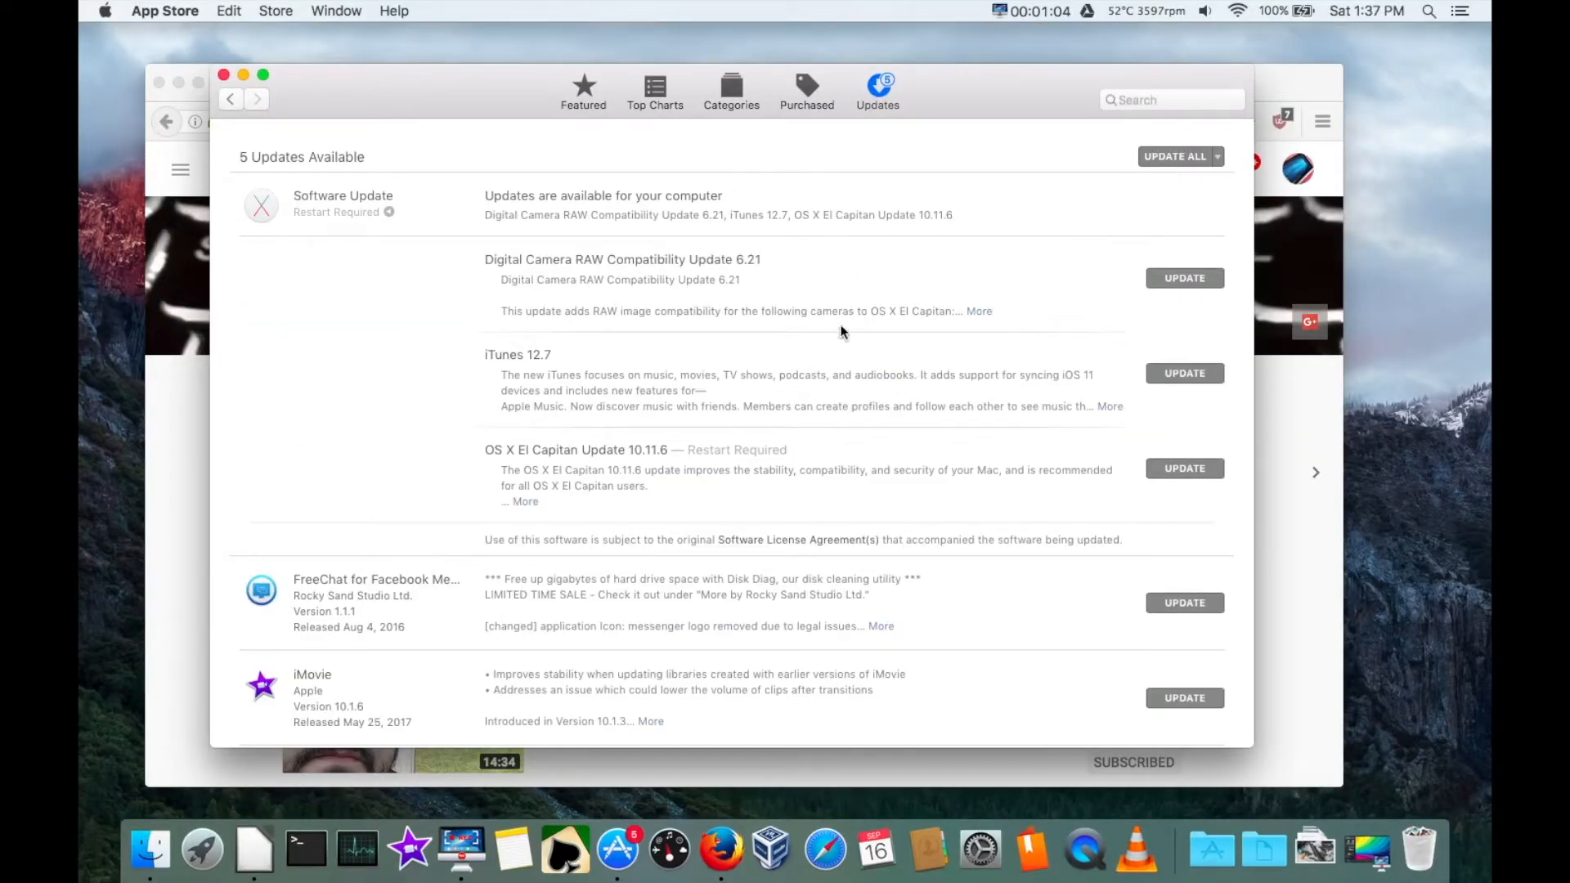
pyautogui.moveTo(736, 463)
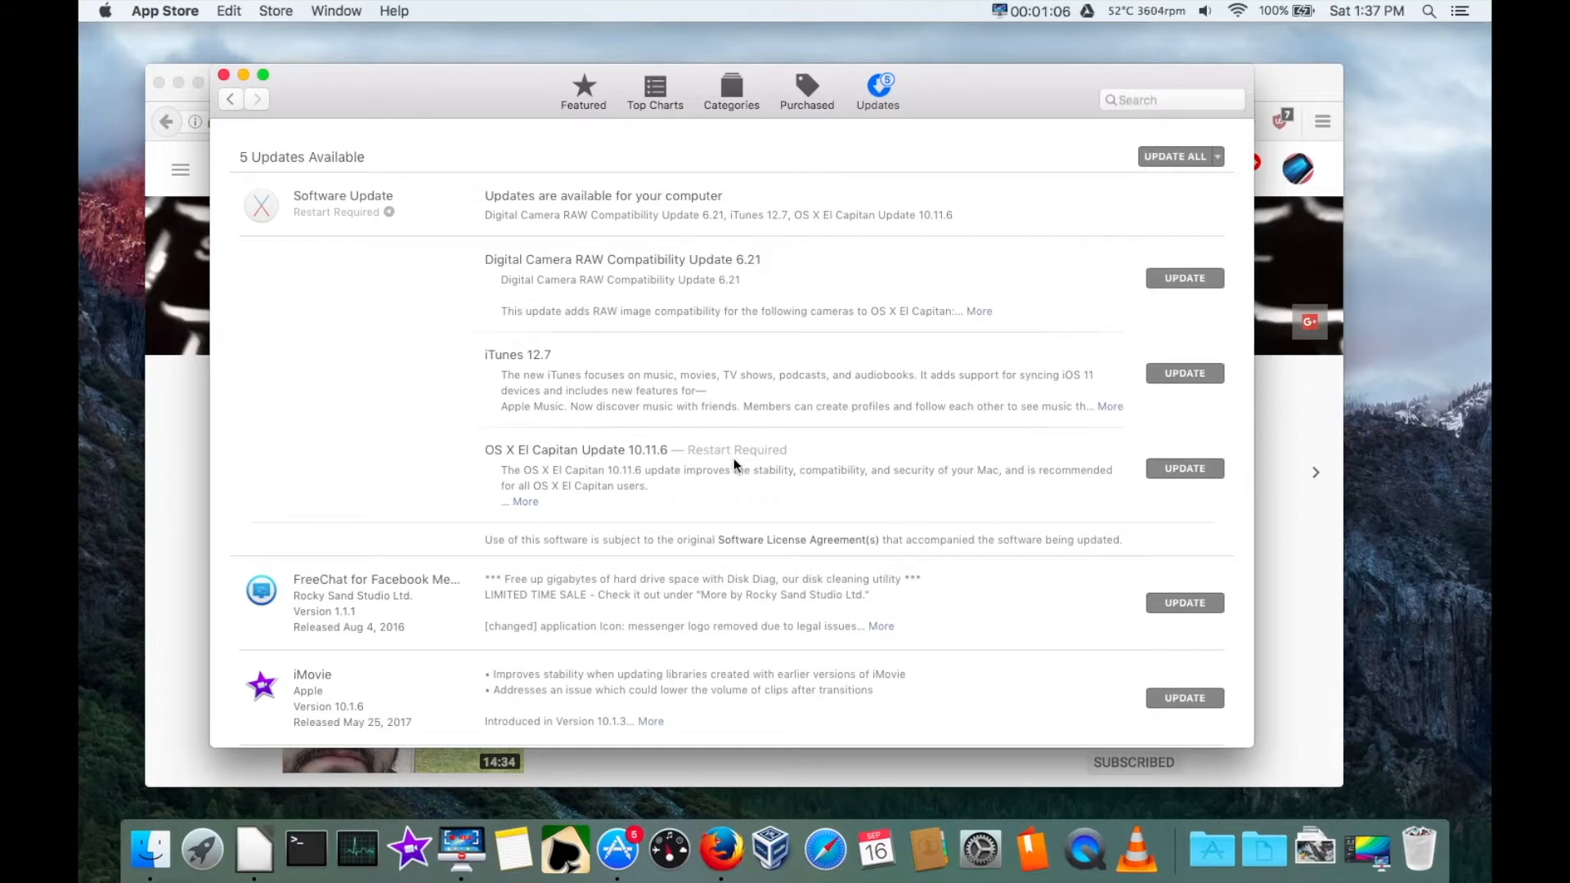
pyautogui.click(523, 501)
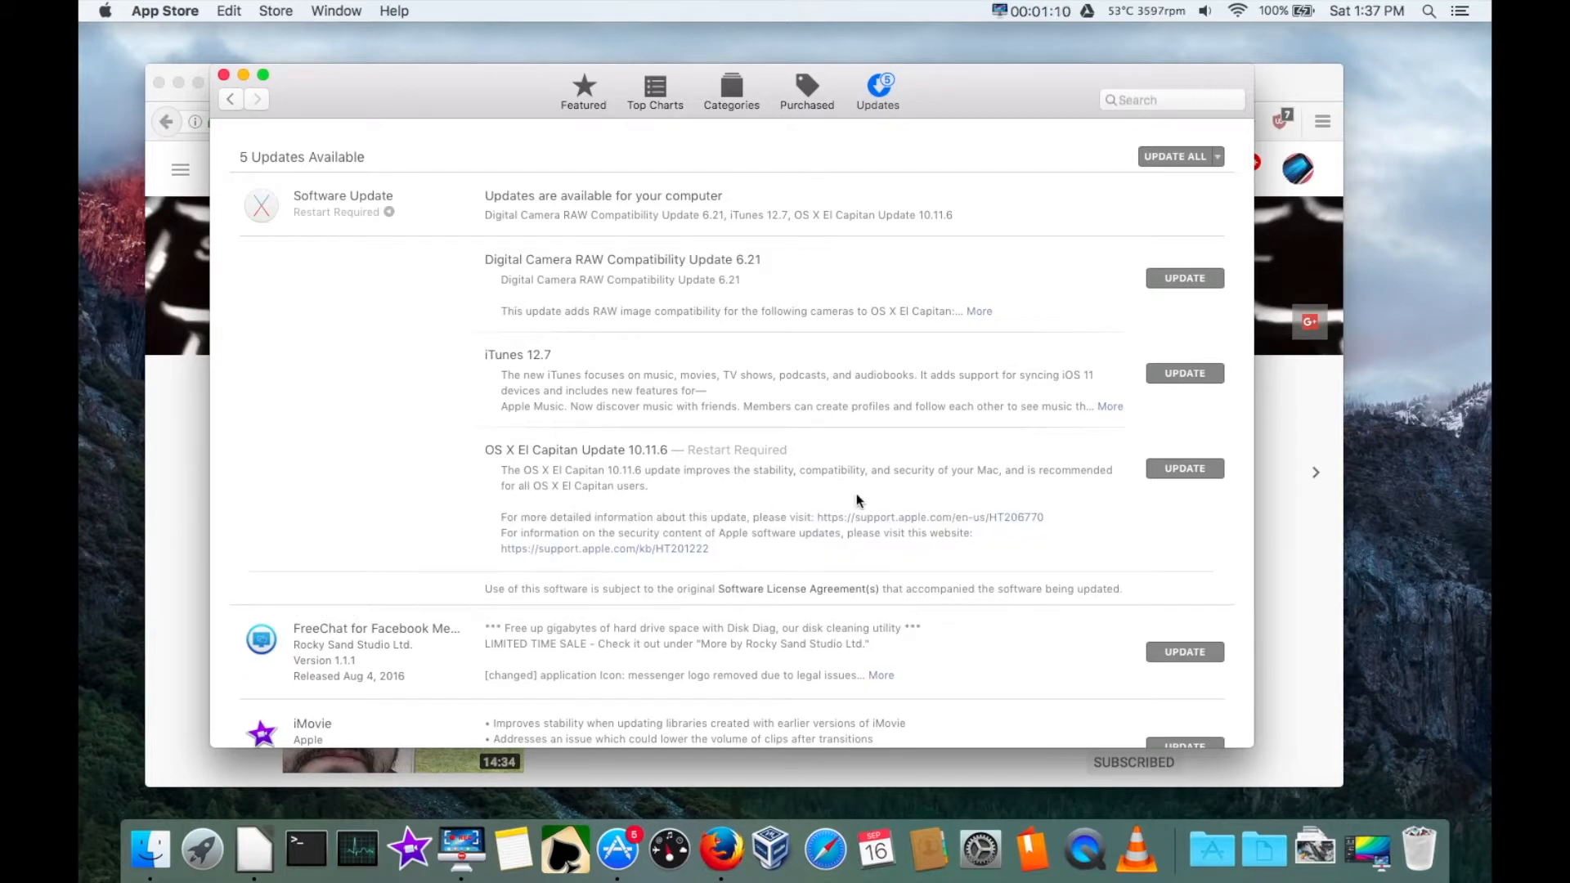
pyautogui.moveTo(600, 538)
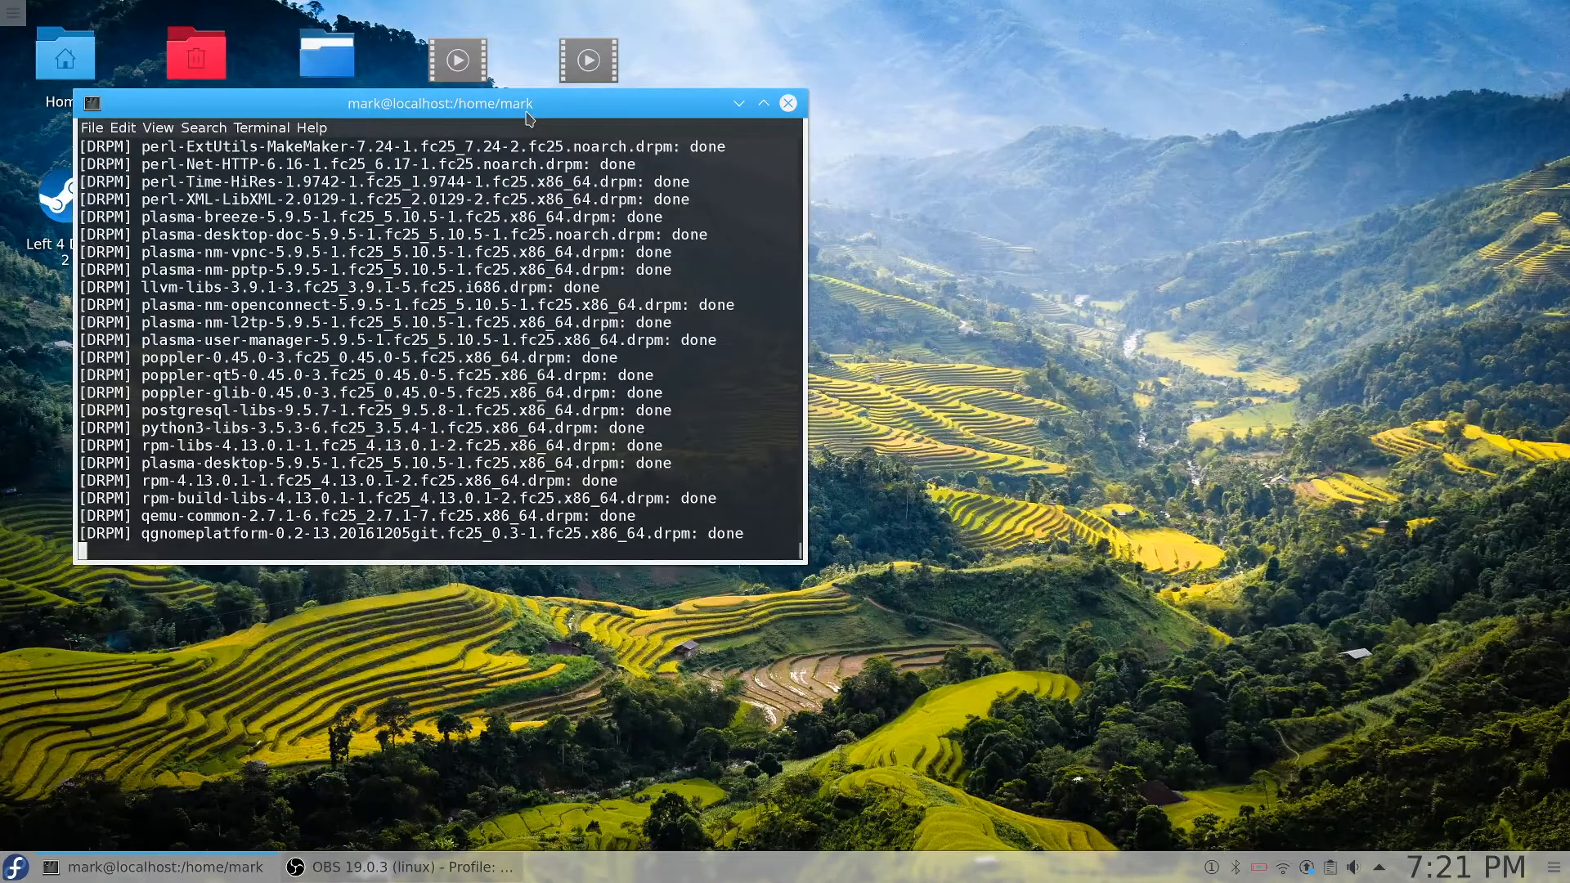
pyautogui.scroll(-3)
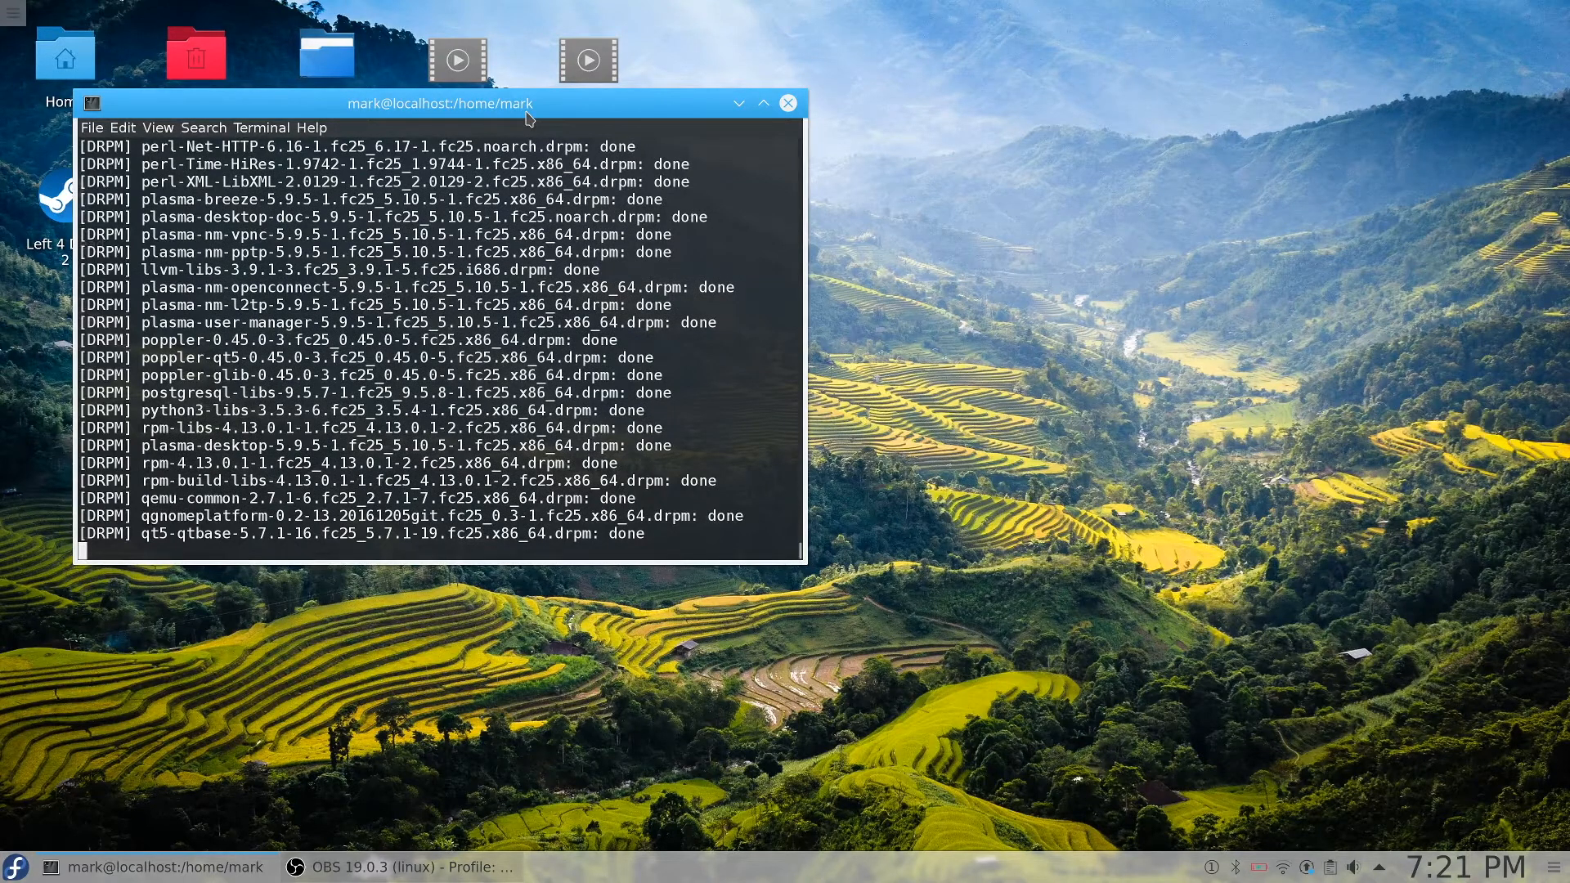
pyautogui.scroll(-3)
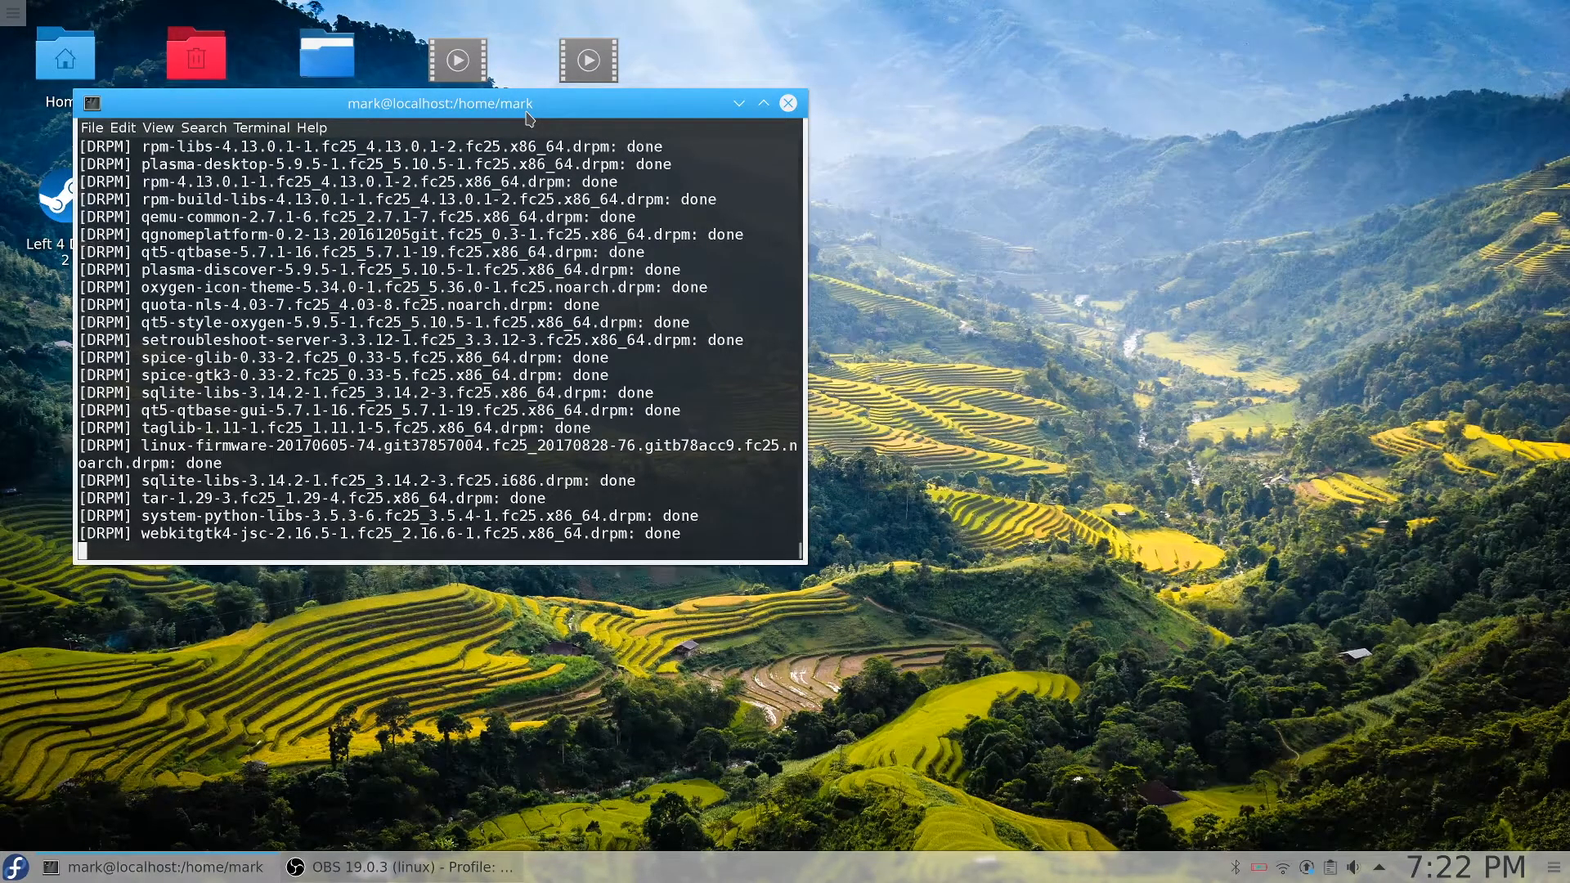
pyautogui.scroll(-3)
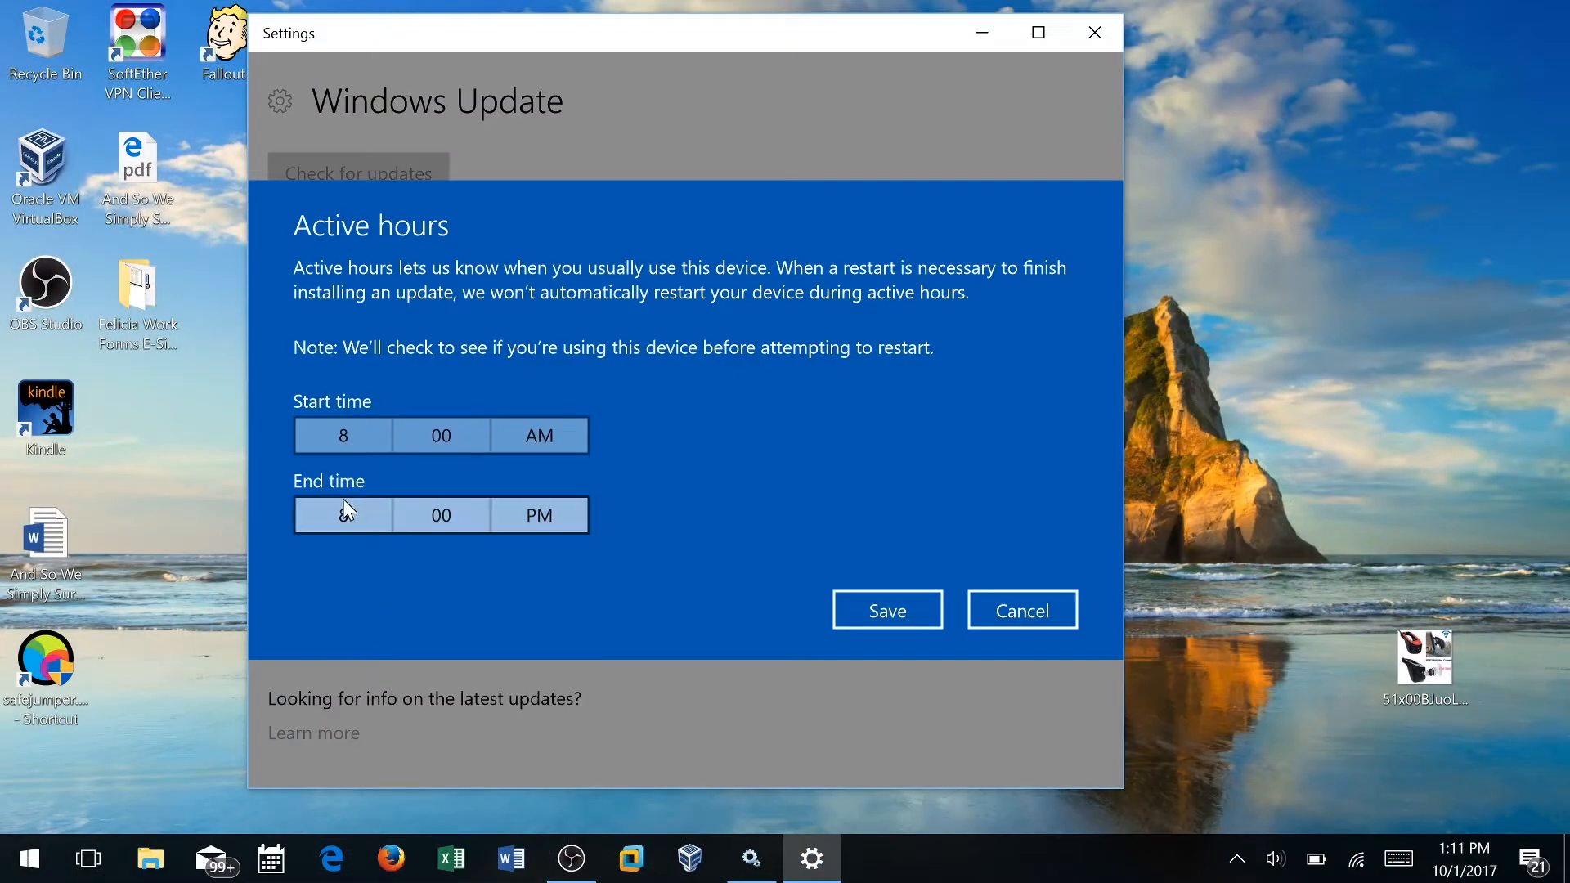
# Set the end time to 8 PM (after trying 9) and save 8 AM–8 PM active hours
pyautogui.click(341, 515)
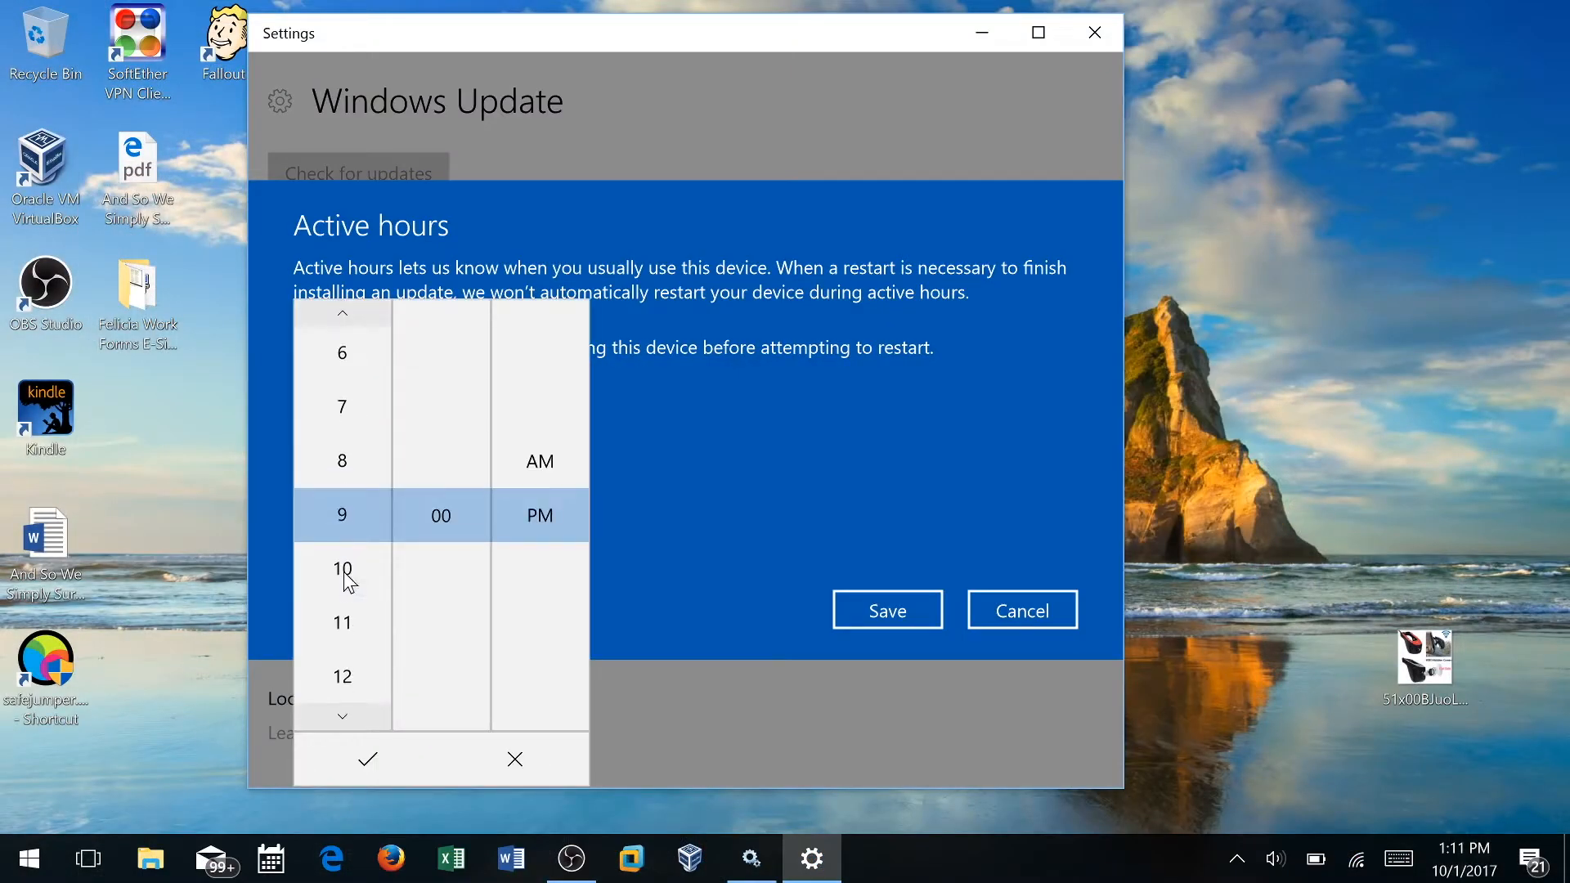
pyautogui.click(366, 757)
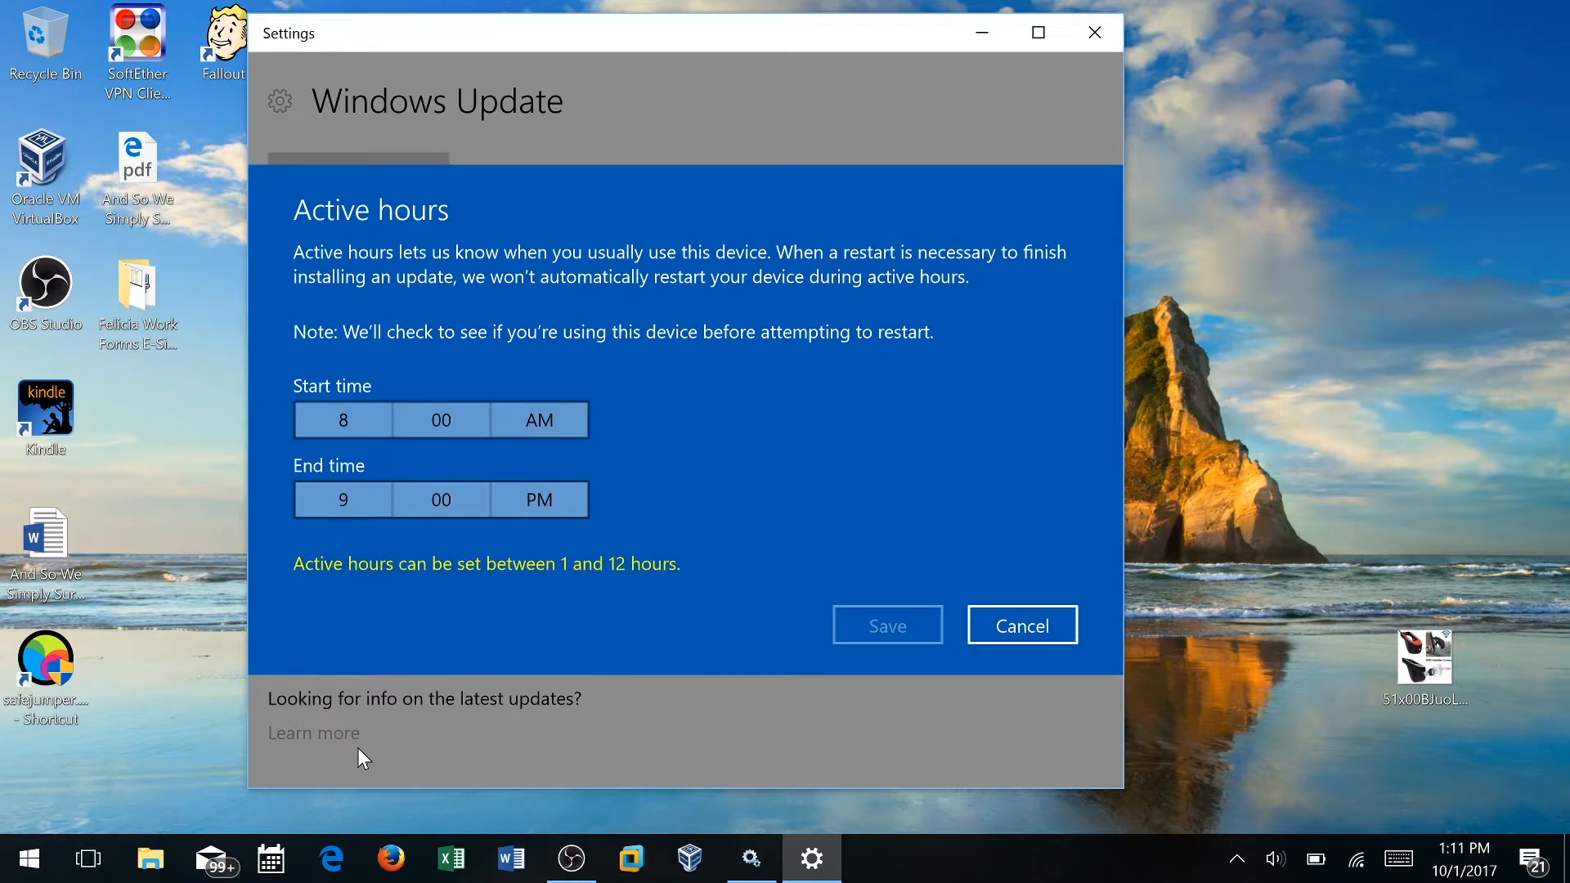
pyautogui.moveTo(363, 505)
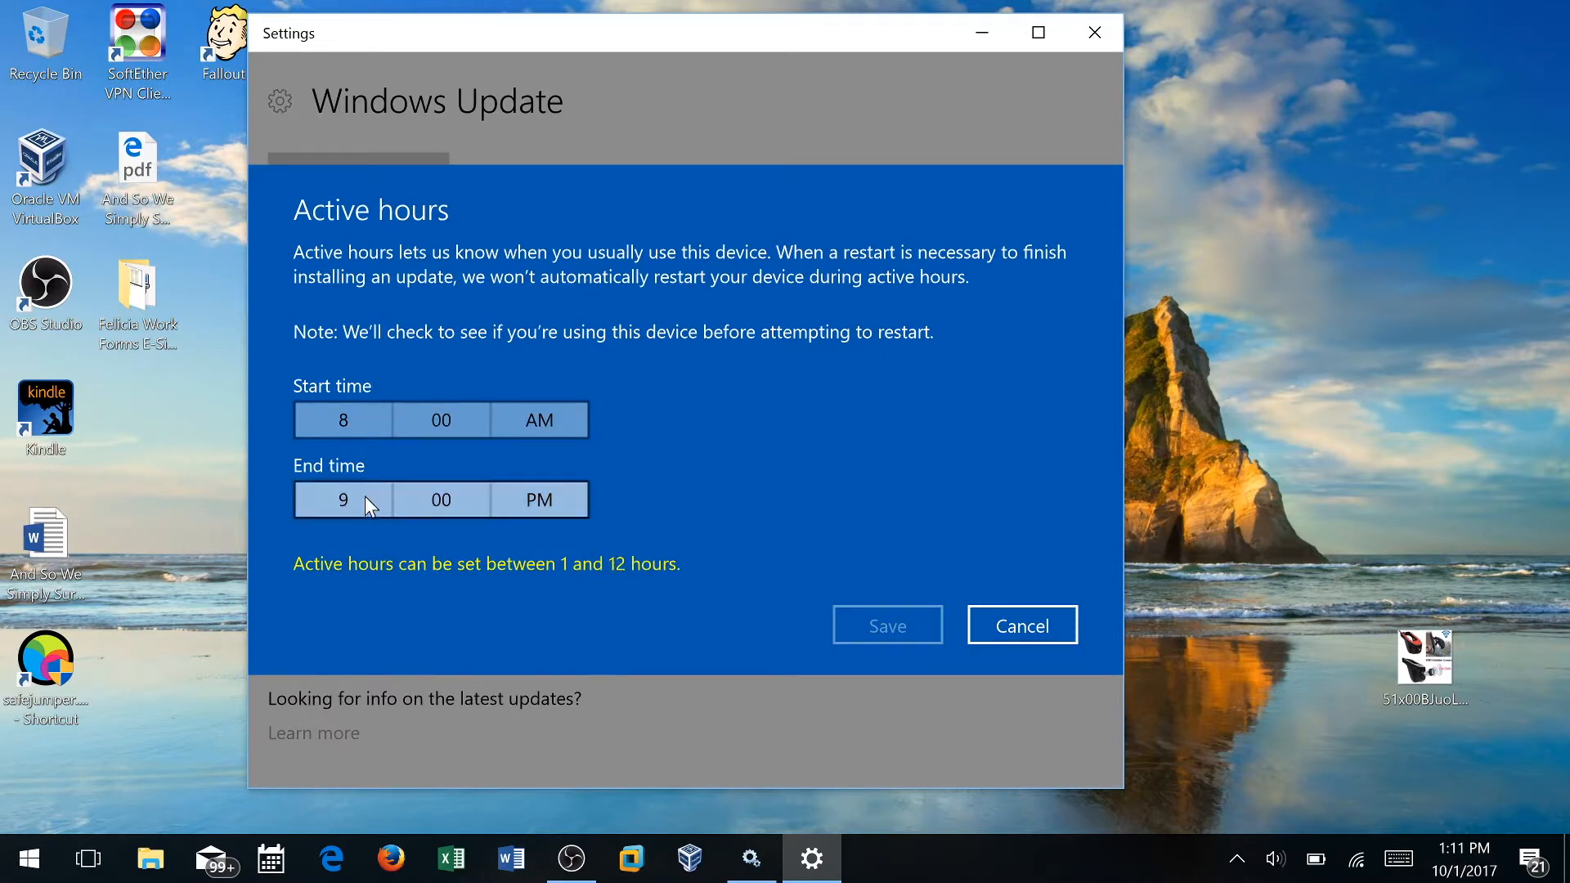
pyautogui.click(342, 500)
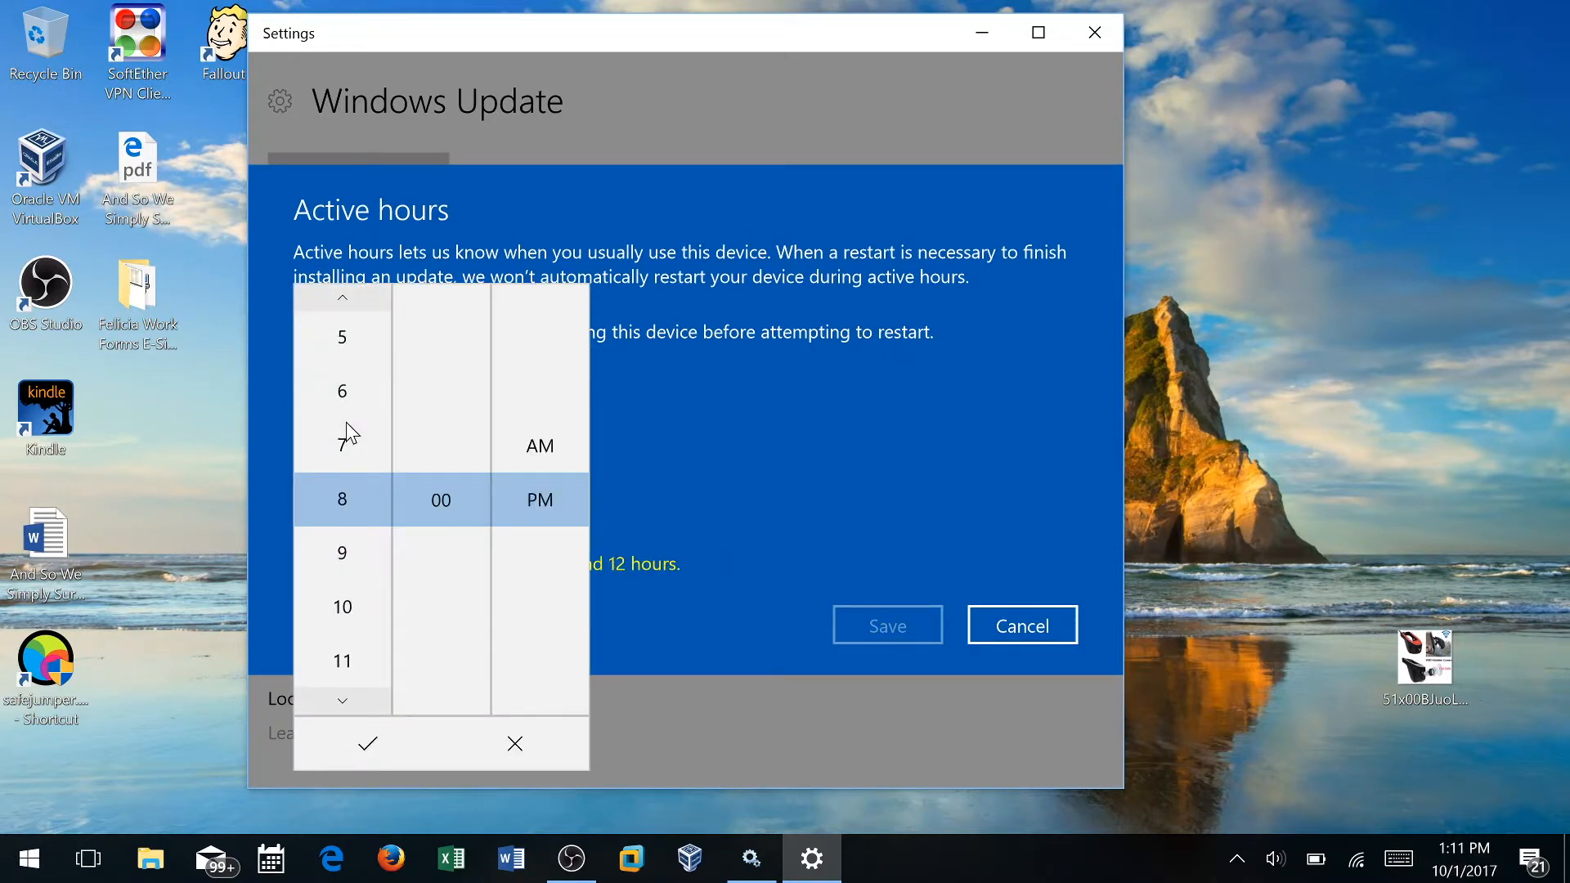
pyautogui.click(366, 742)
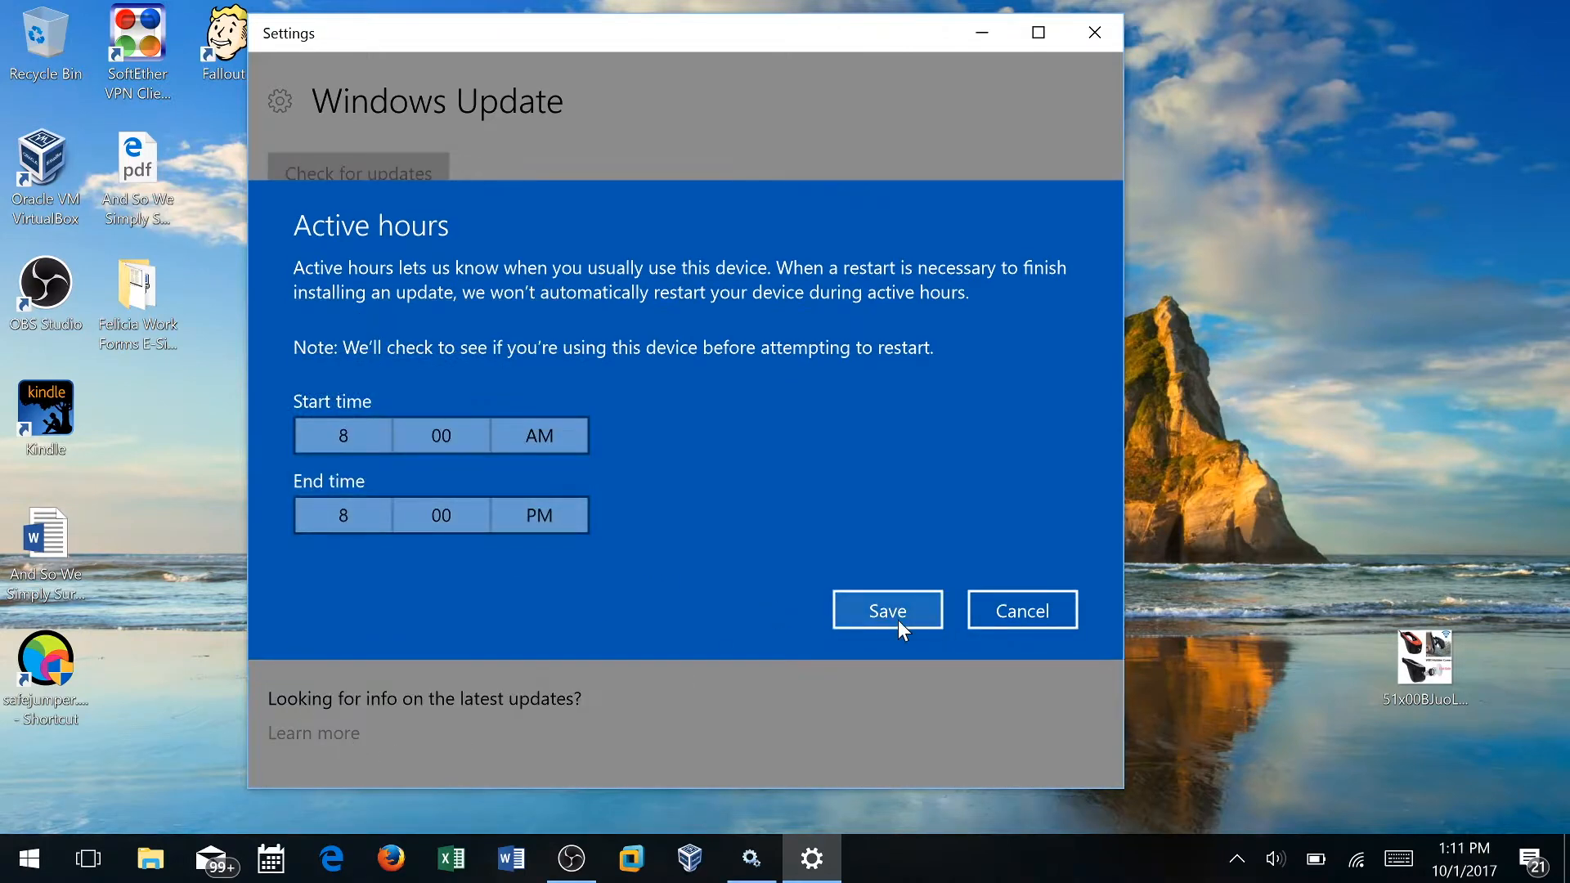
pyautogui.click(884, 610)
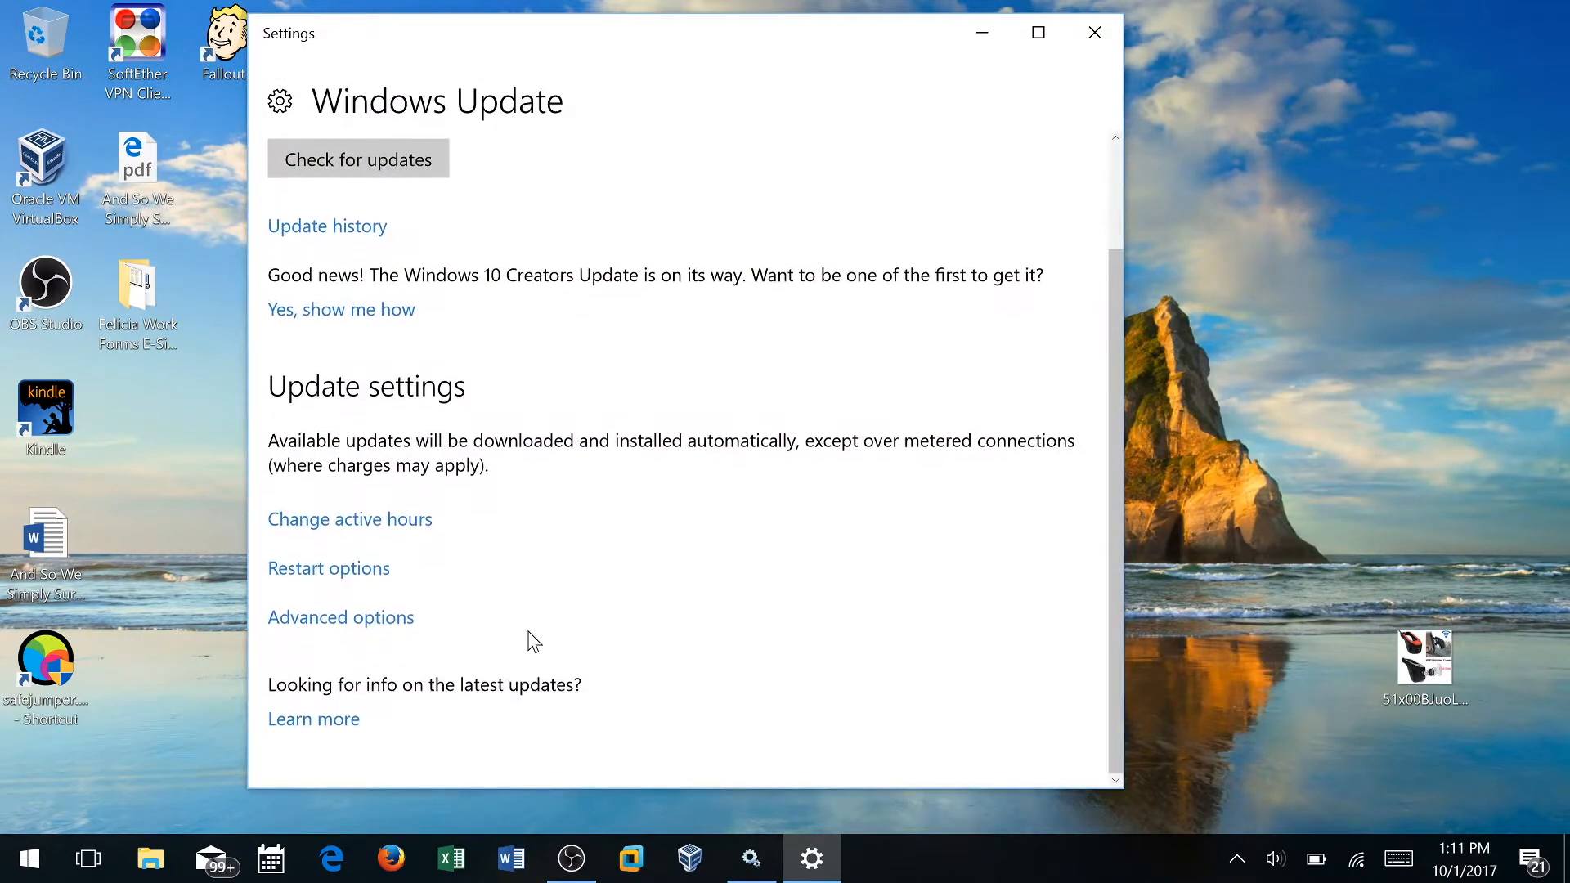
pyautogui.click(327, 567)
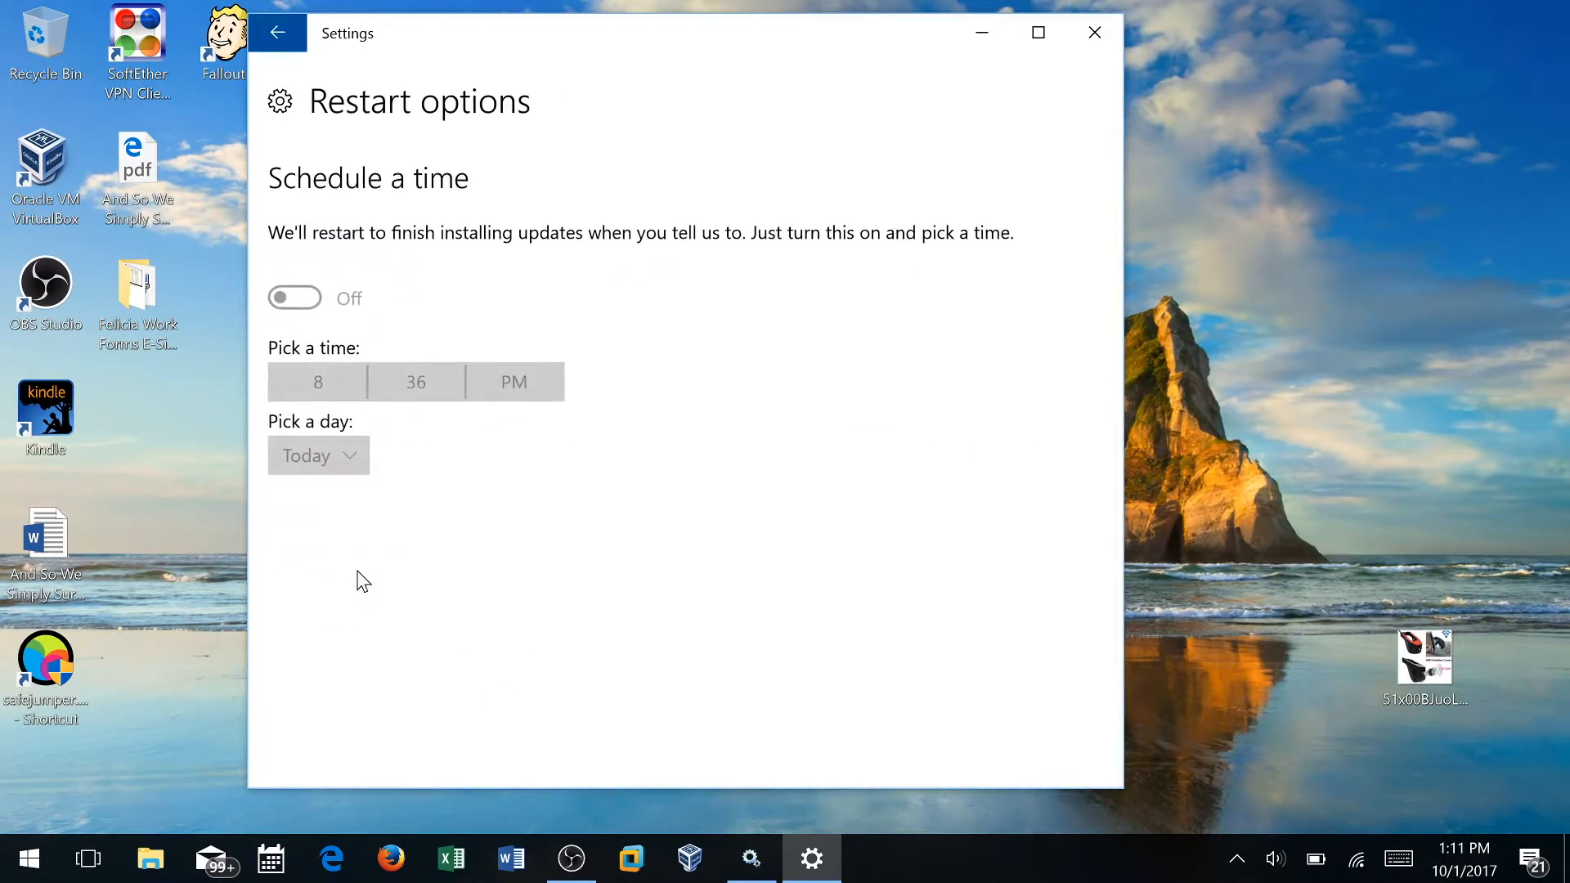
pyautogui.moveTo(445, 275)
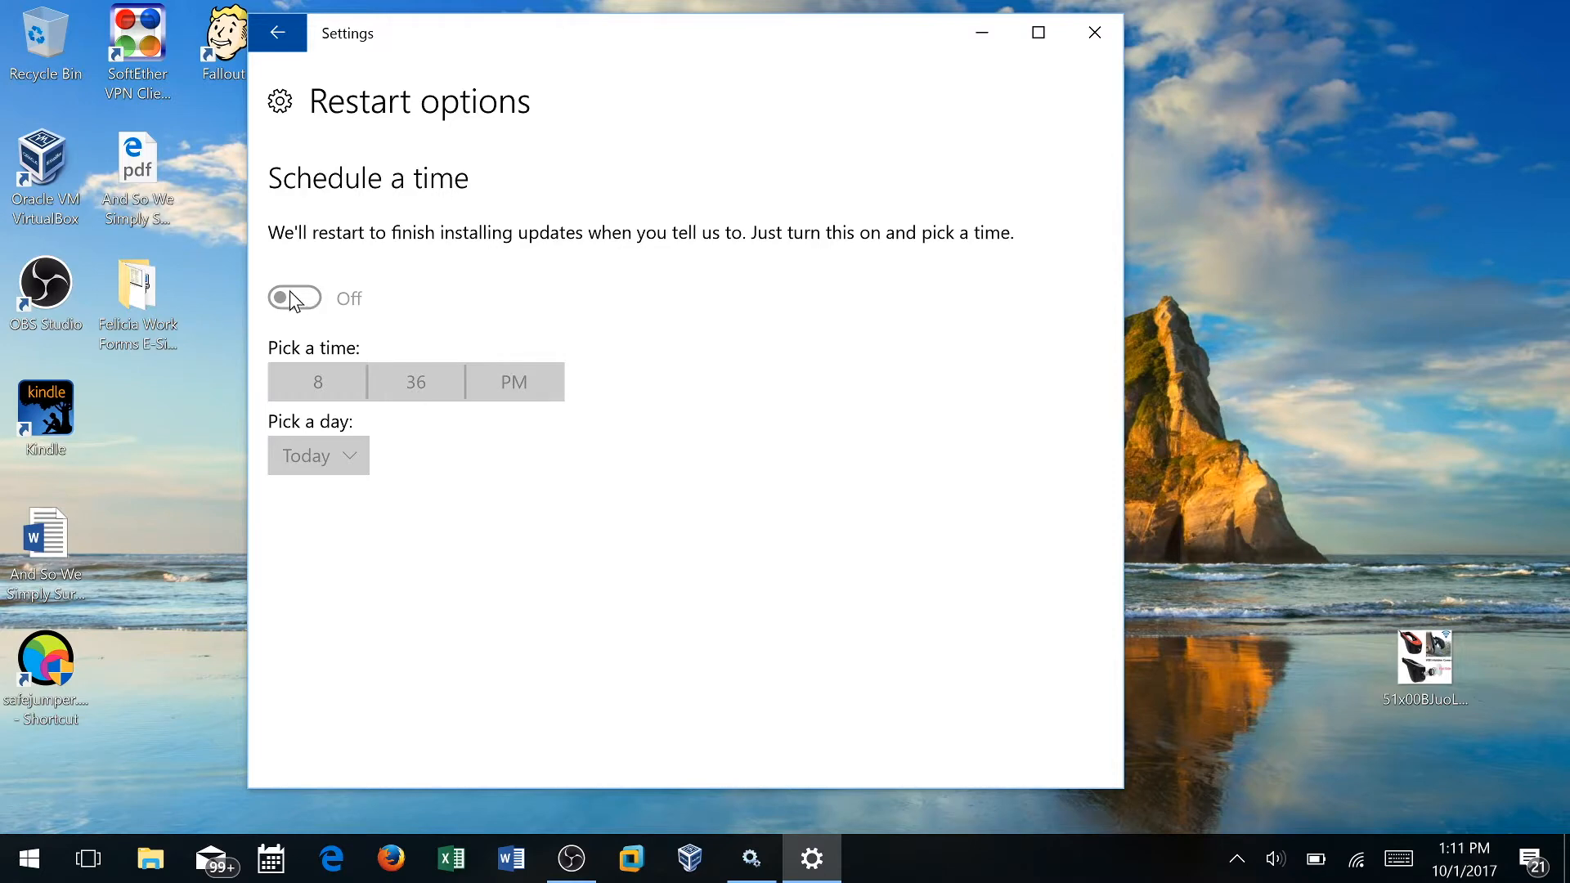
pyautogui.moveTo(324, 510)
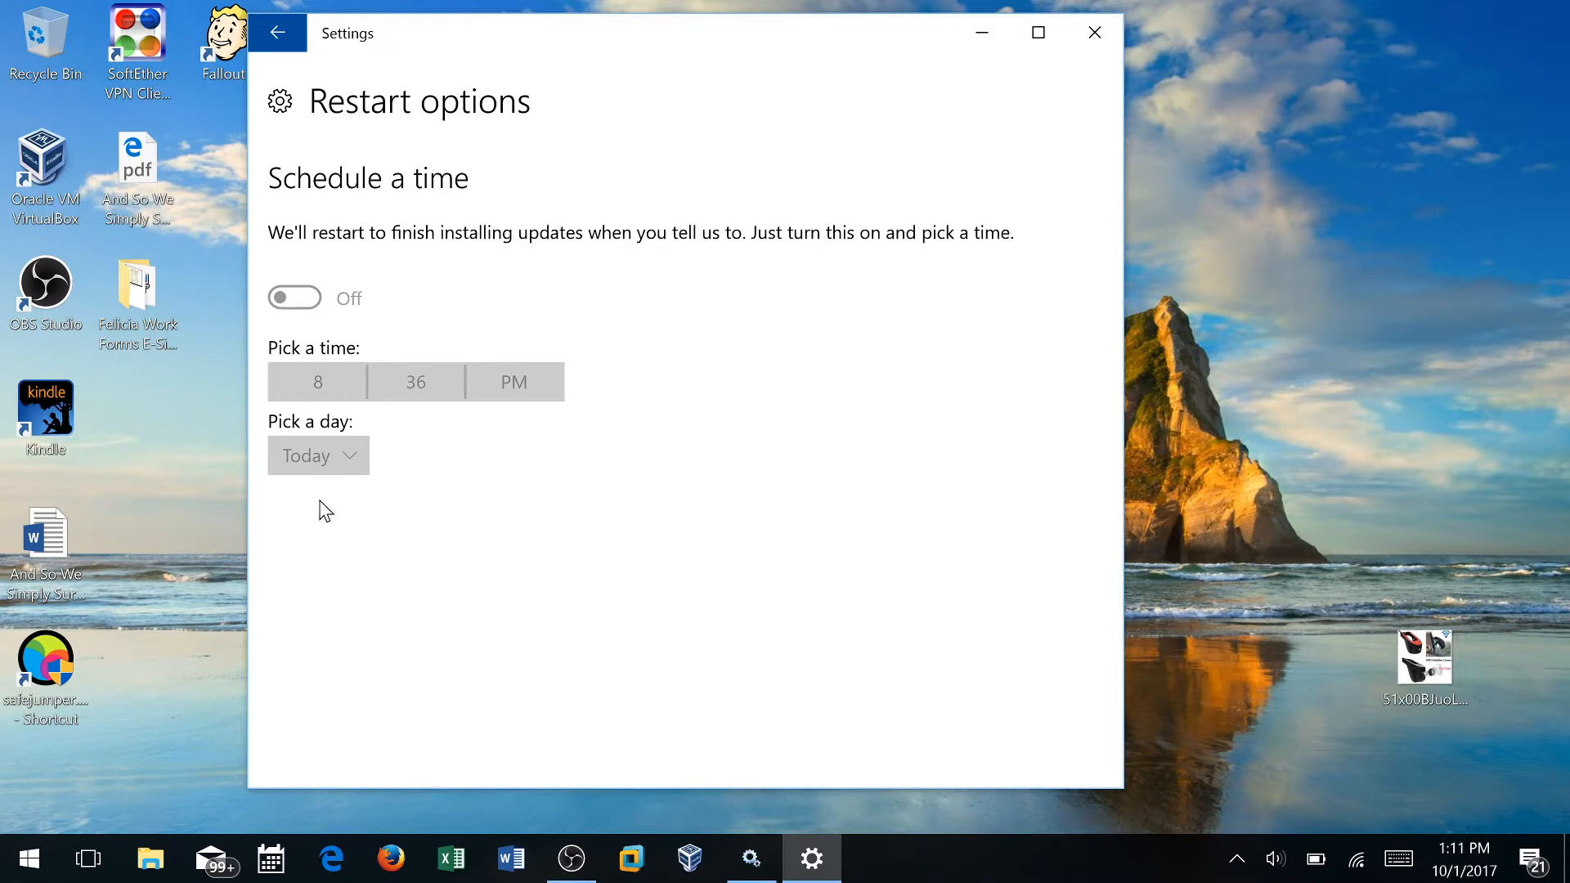
pyautogui.click(278, 33)
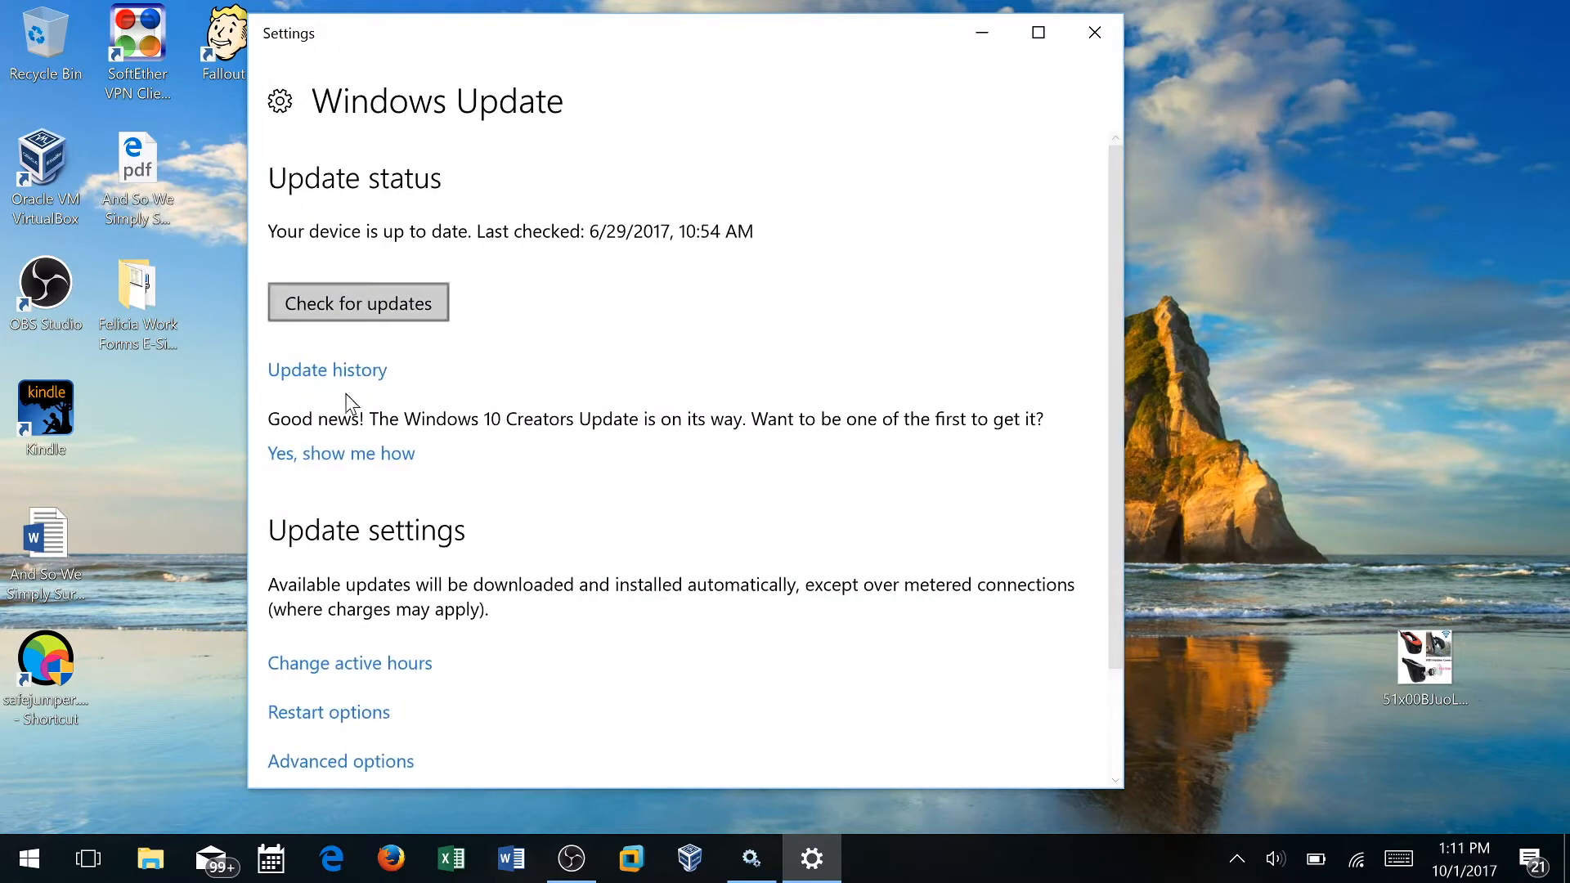
# Review Advanced options, return to Windows Update and start checking for updates
pyautogui.click(340, 760)
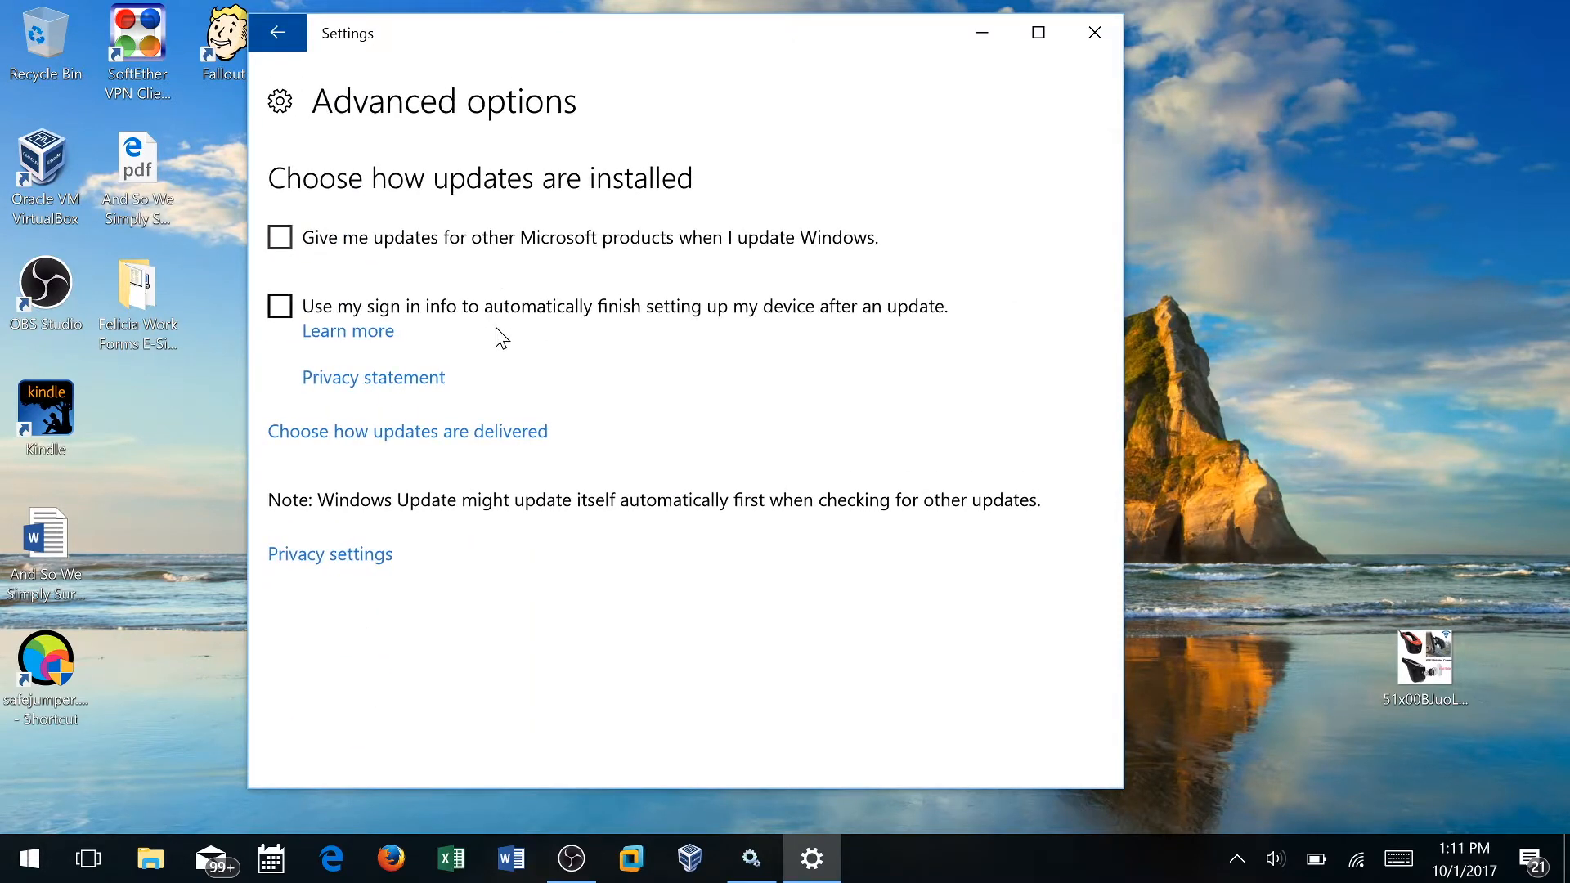
pyautogui.moveTo(311, 524)
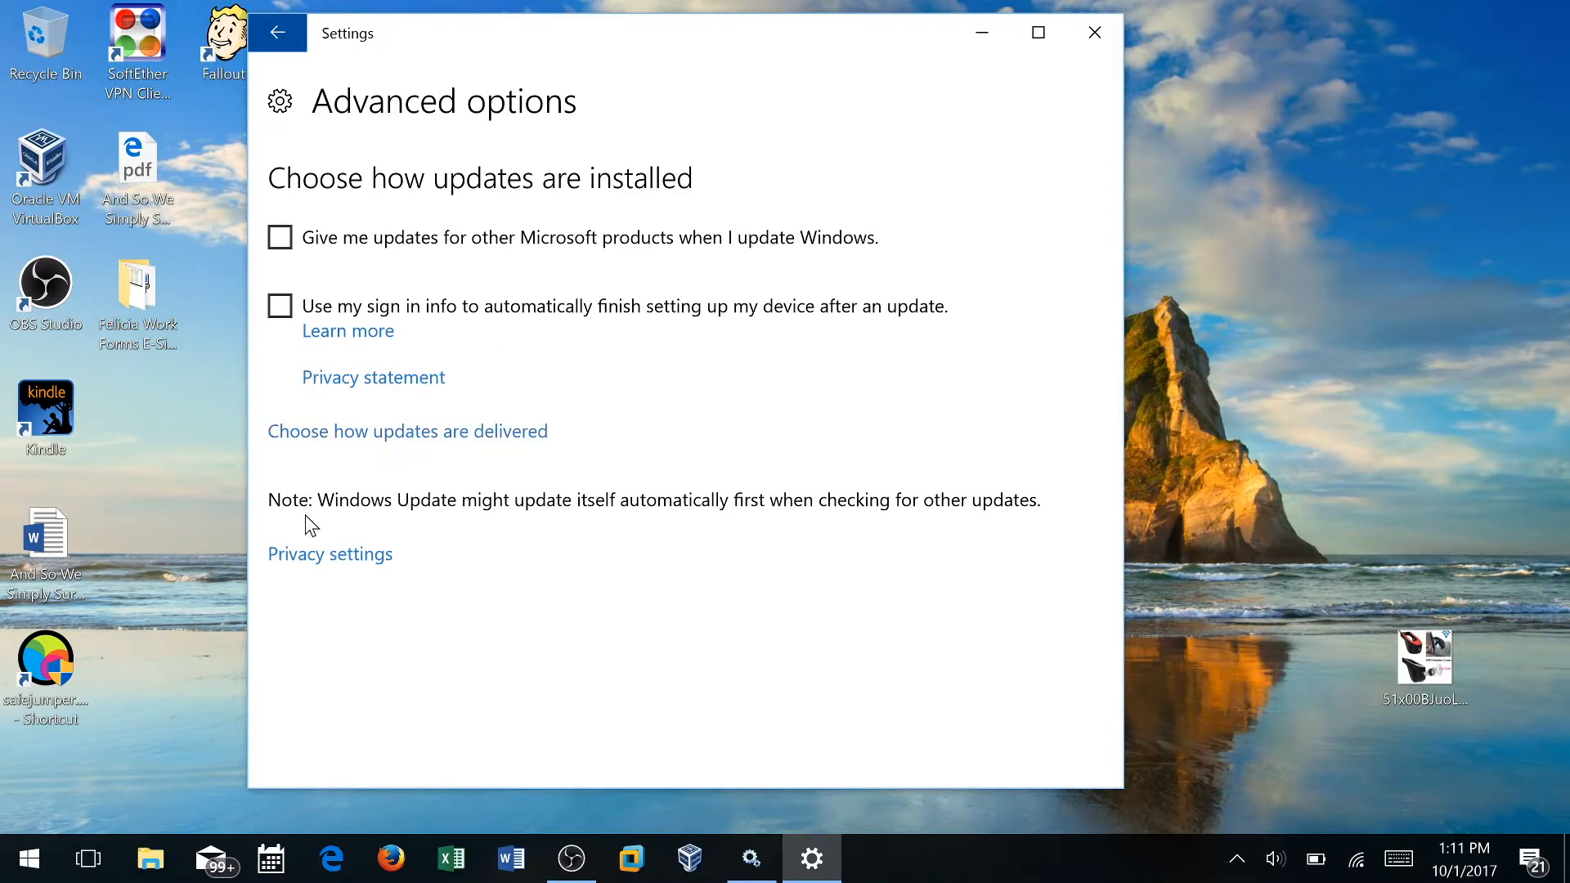
pyautogui.click(278, 33)
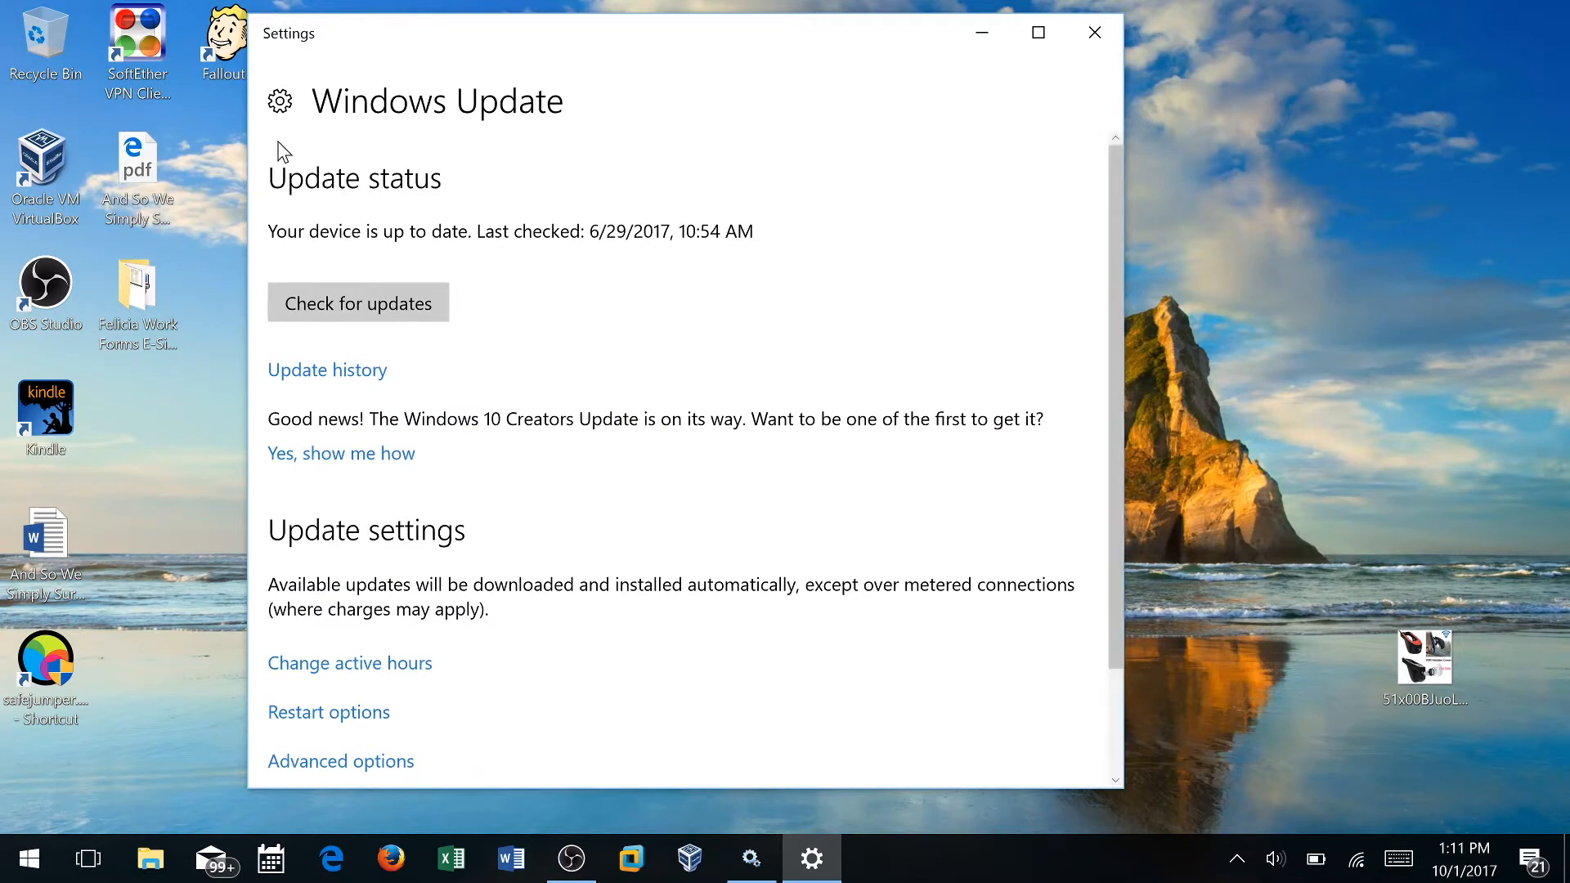
pyautogui.click(358, 302)
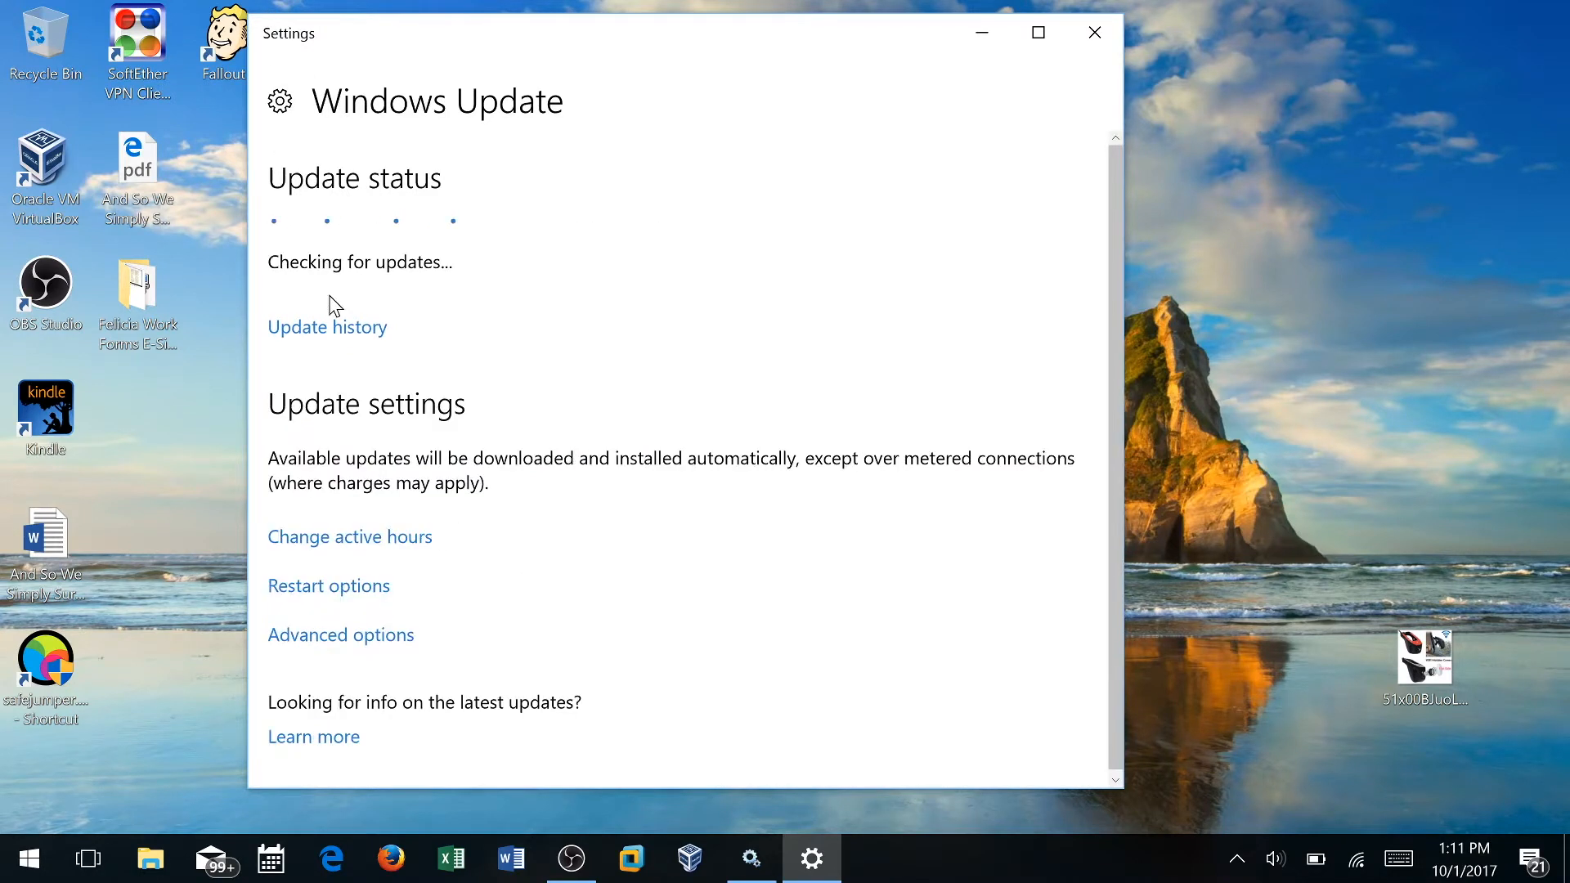